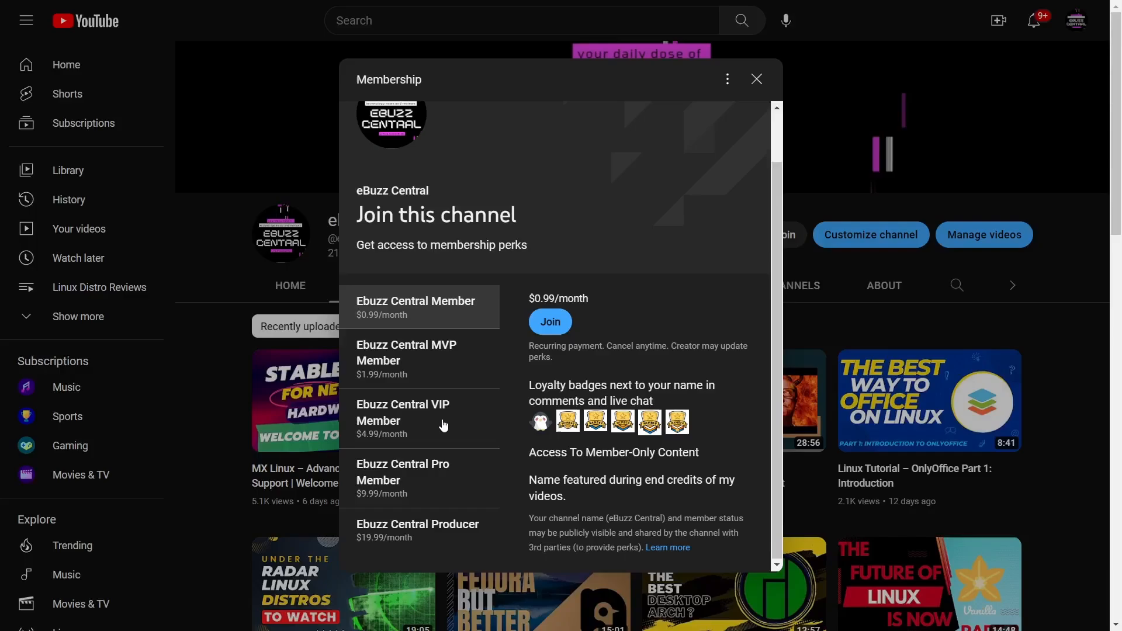
pyautogui.moveTo(437, 317)
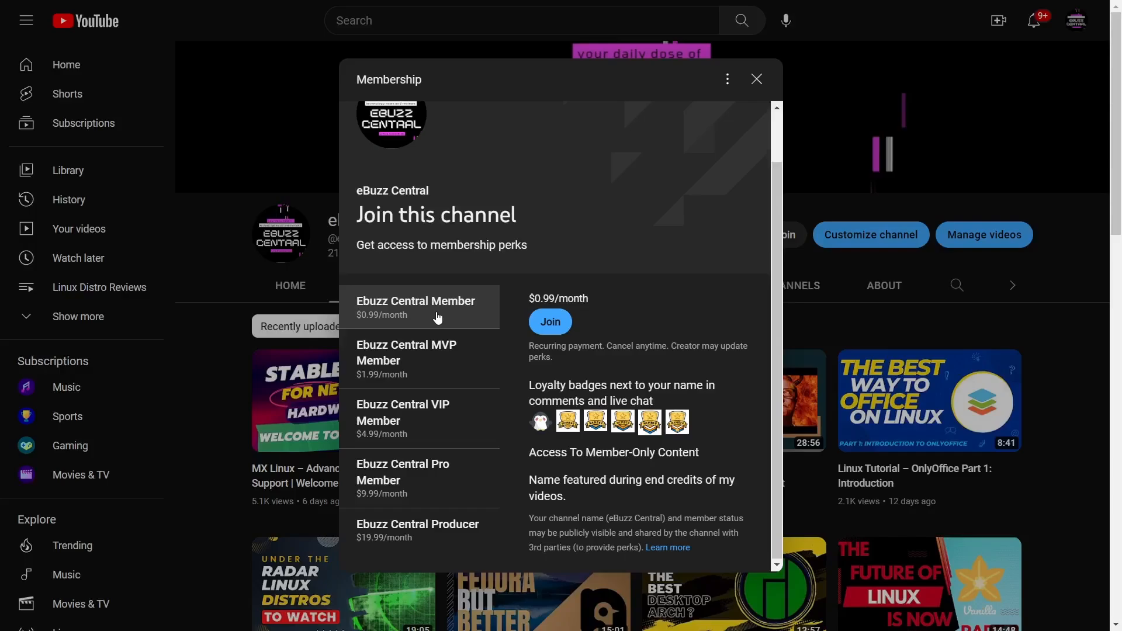
pyautogui.moveTo(693, 175)
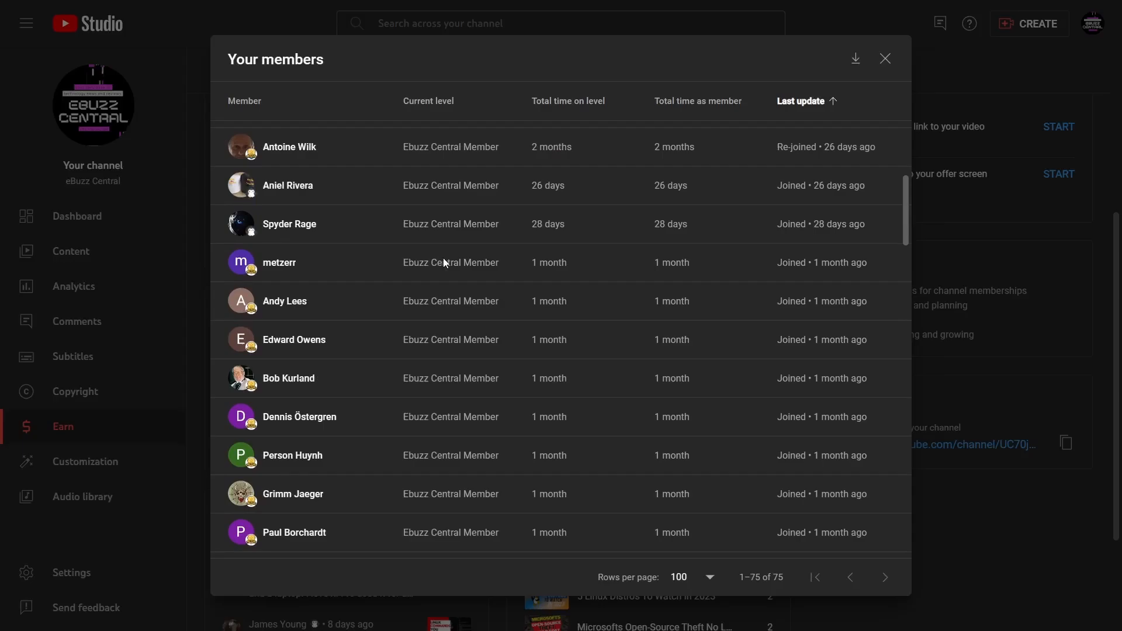
# Step: Scroll through the 75-member list, then return to the eBuzz Central channel page
pyautogui.scroll(-3)
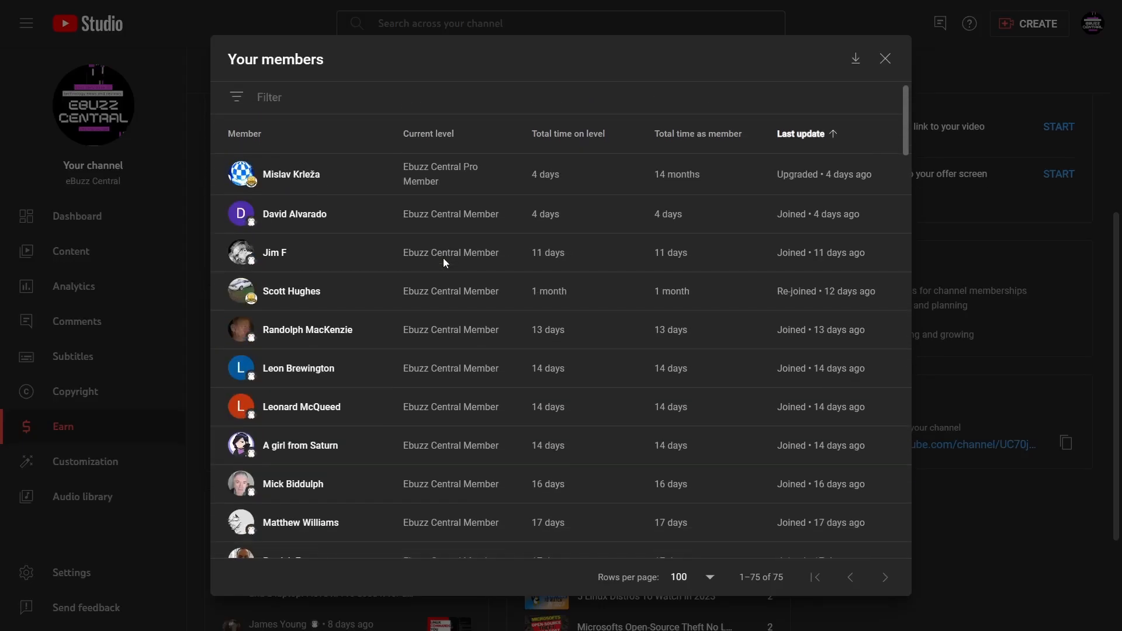
pyautogui.click(885, 59)
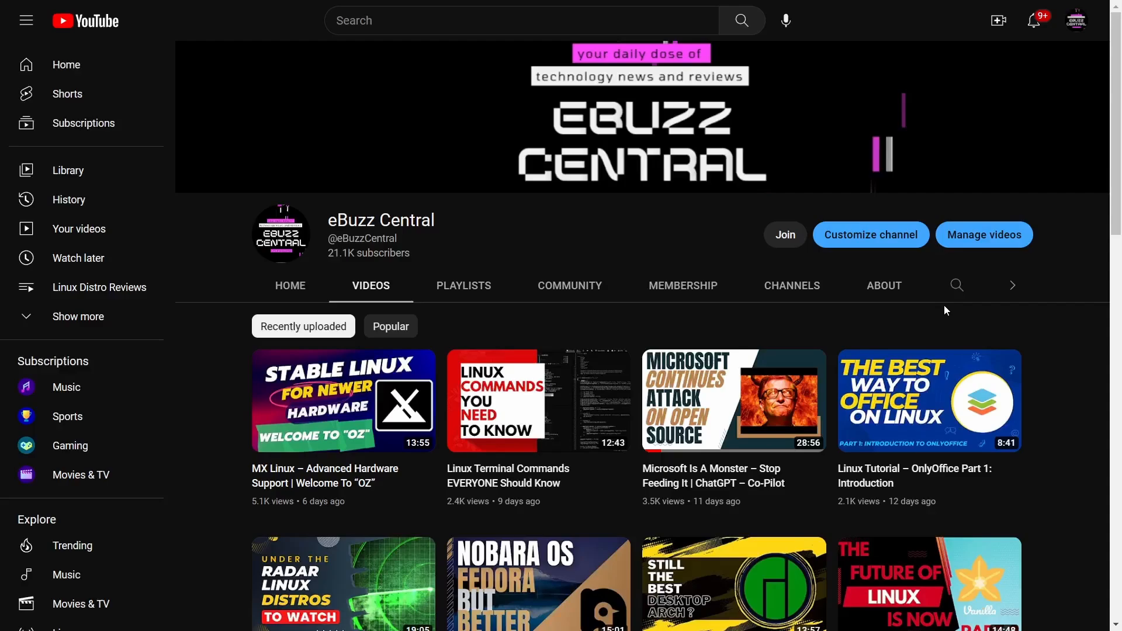
pyautogui.moveTo(727, 337)
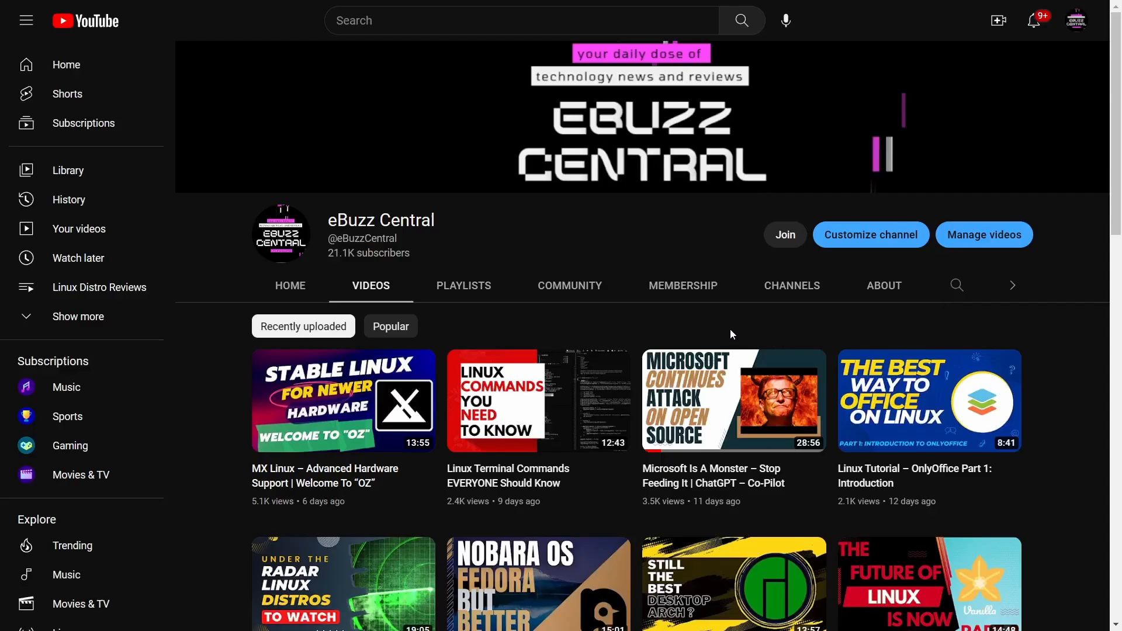
pyautogui.moveTo(725, 349)
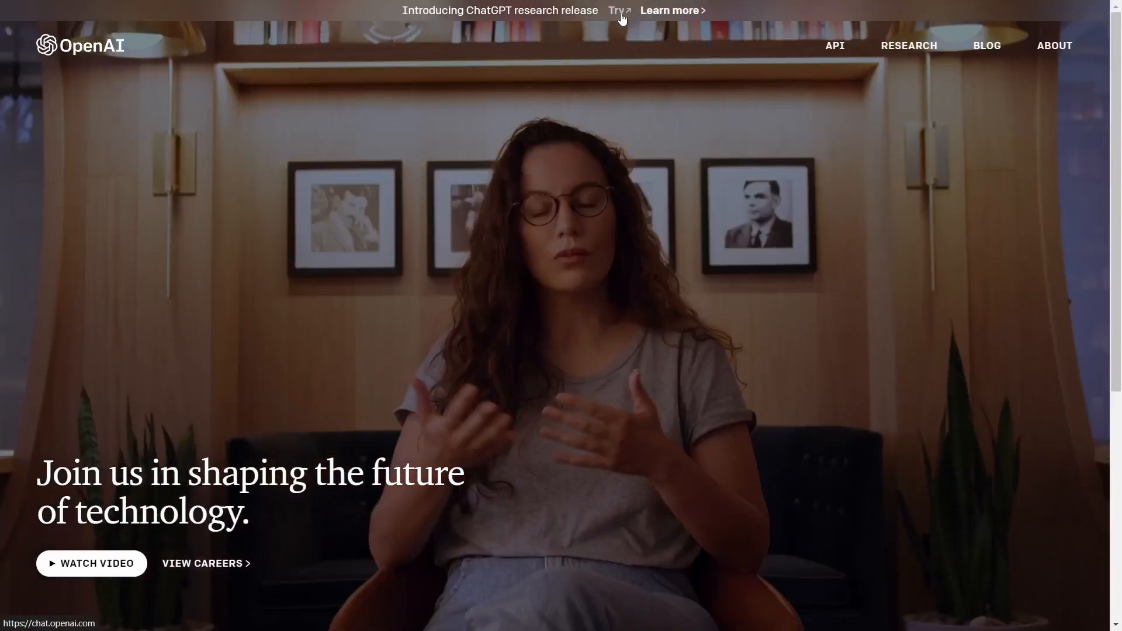
# Step: Launch ChatGPT from the research release banner and log in with the OpenAI account
pyautogui.click(617, 10)
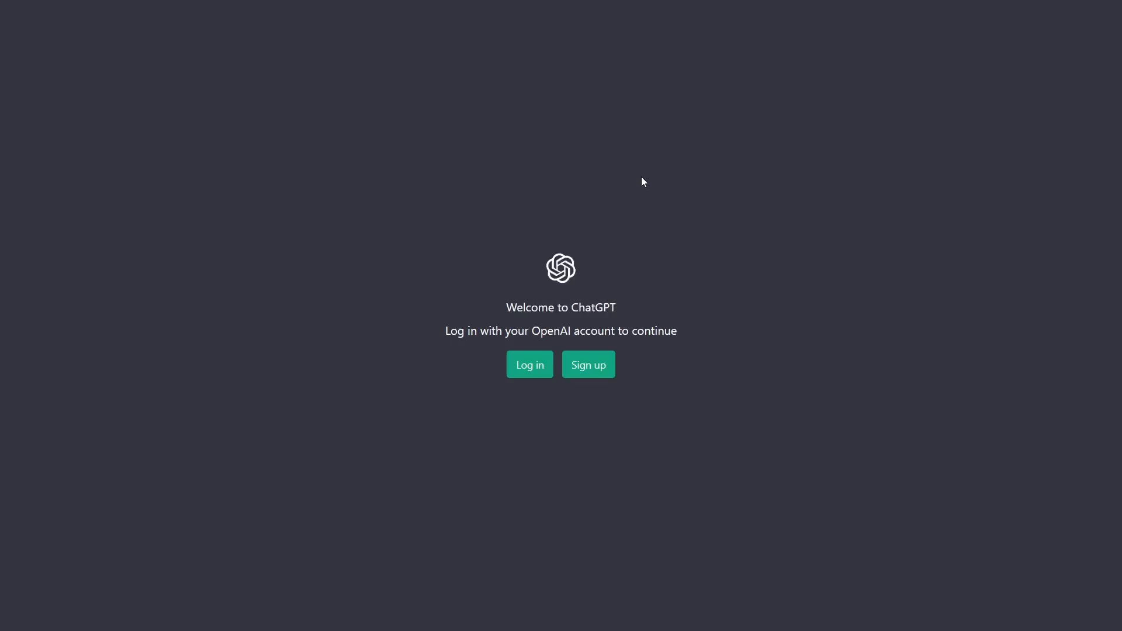
pyautogui.click(528, 364)
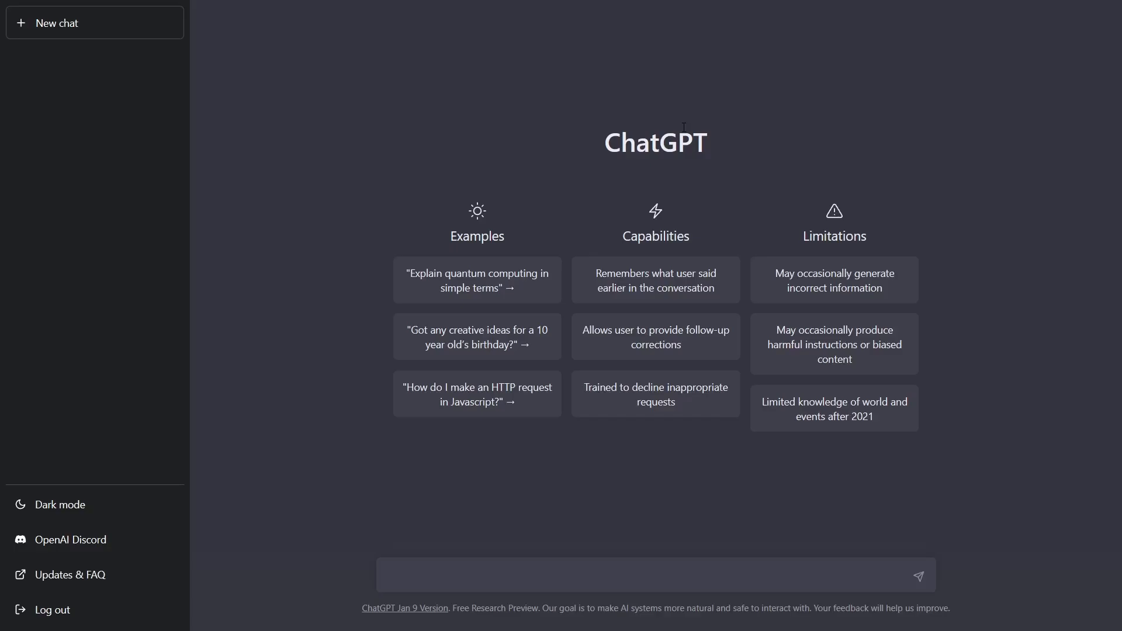
pyautogui.click(651, 575)
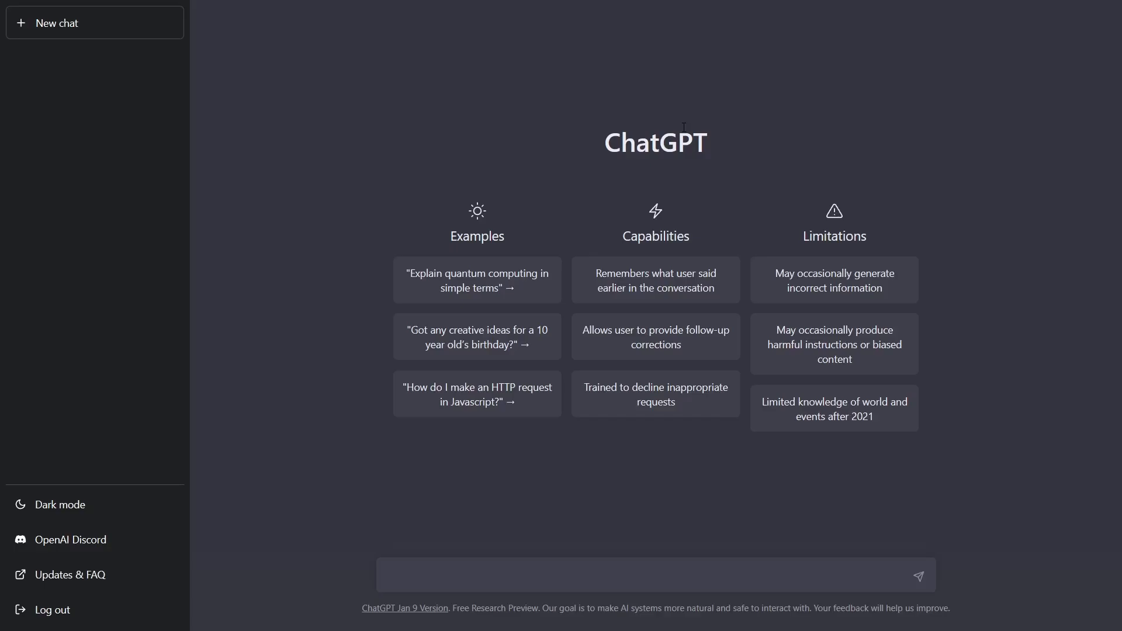
pyautogui.click(651, 576)
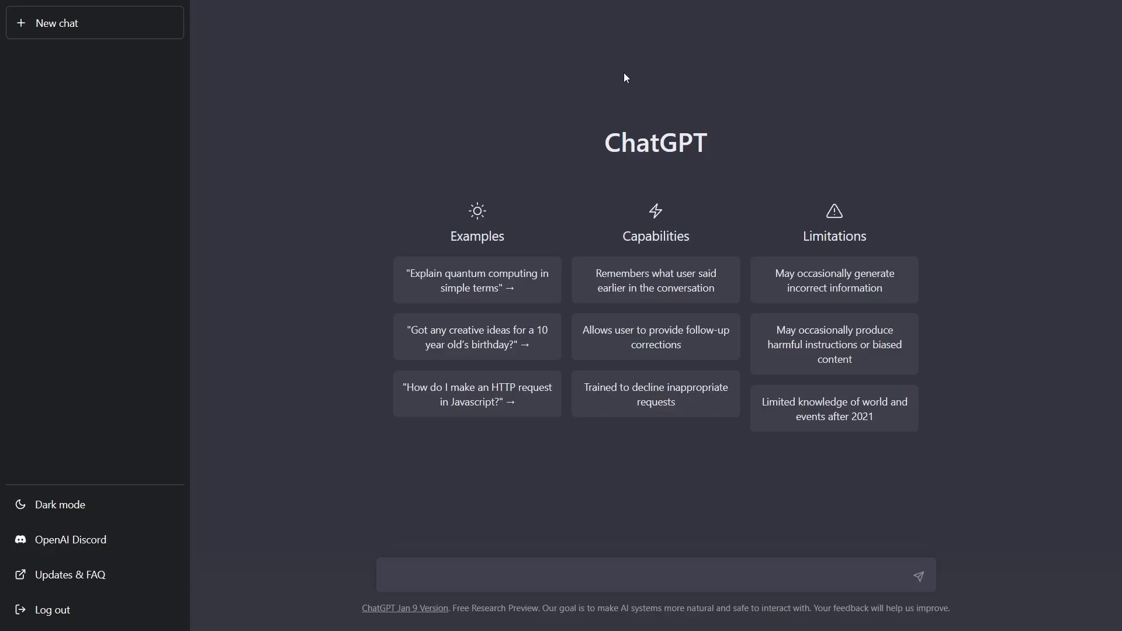
pyautogui.moveTo(75, 22)
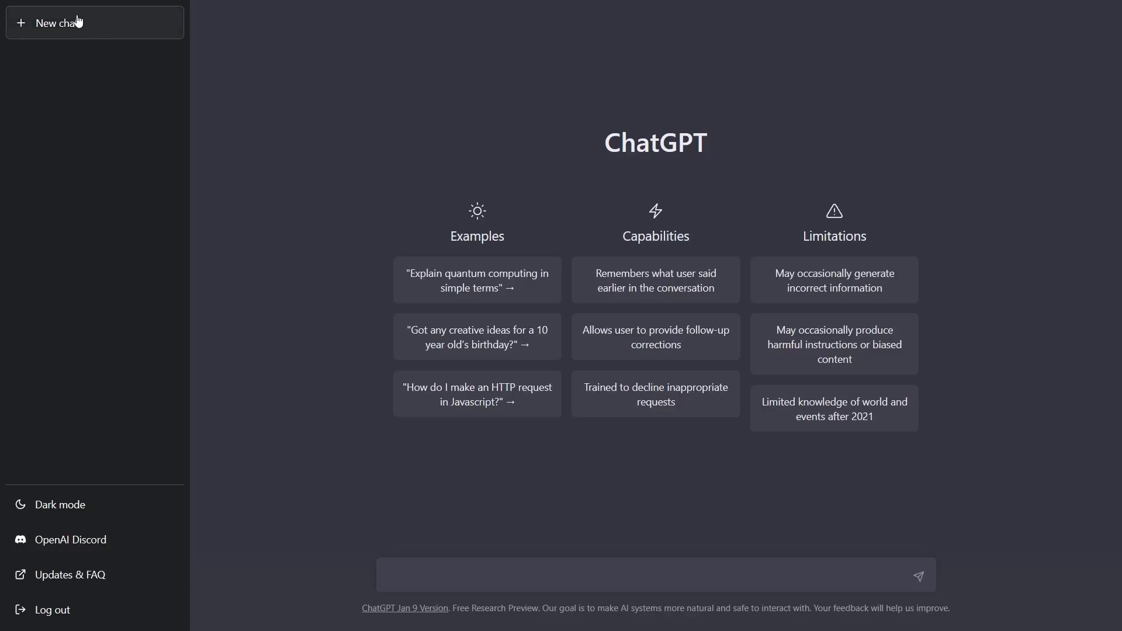
pyautogui.moveTo(468, 542)
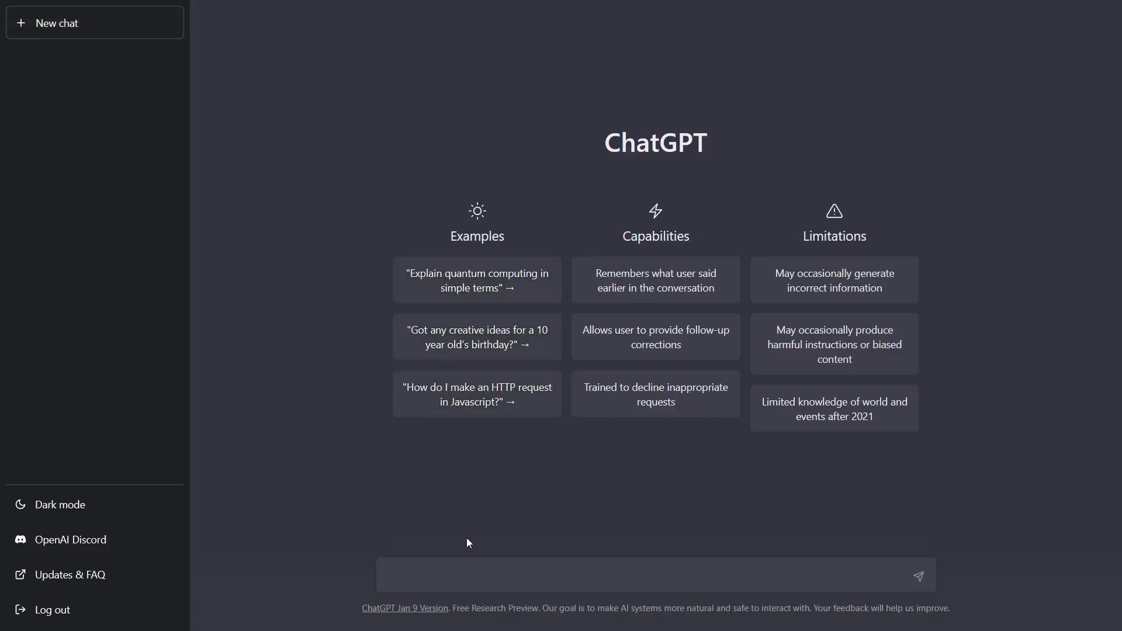
# Step: Ask ChatGPT "Is Linux more secure than windows" and get its answer
pyautogui.click(644, 575)
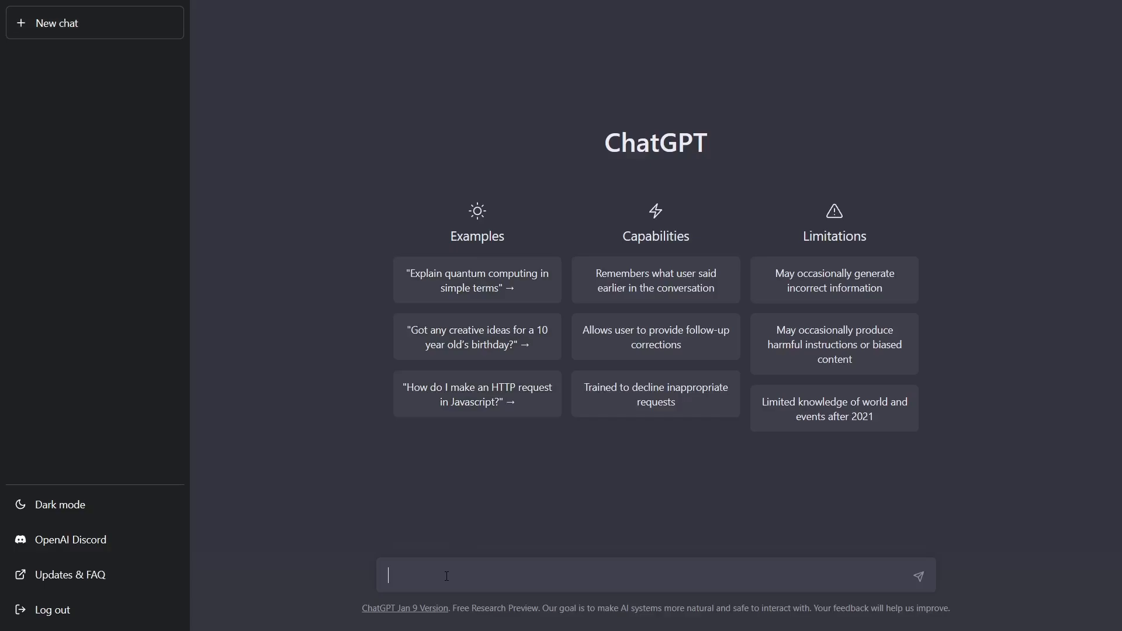
pyautogui.write('Is Linux')
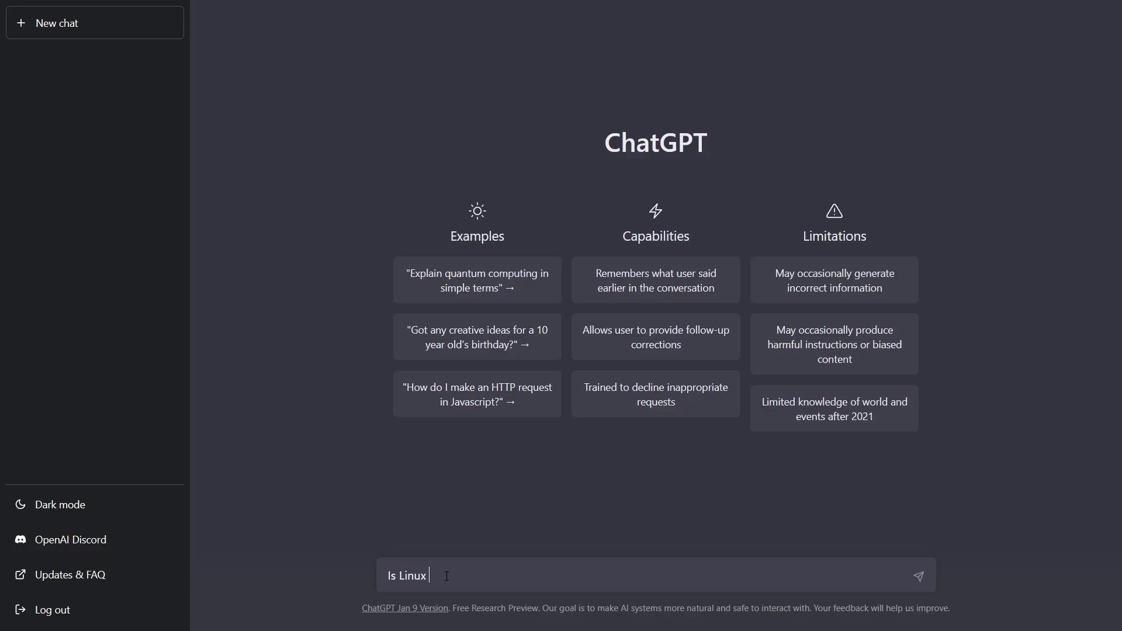
pyautogui.write('more secure t')
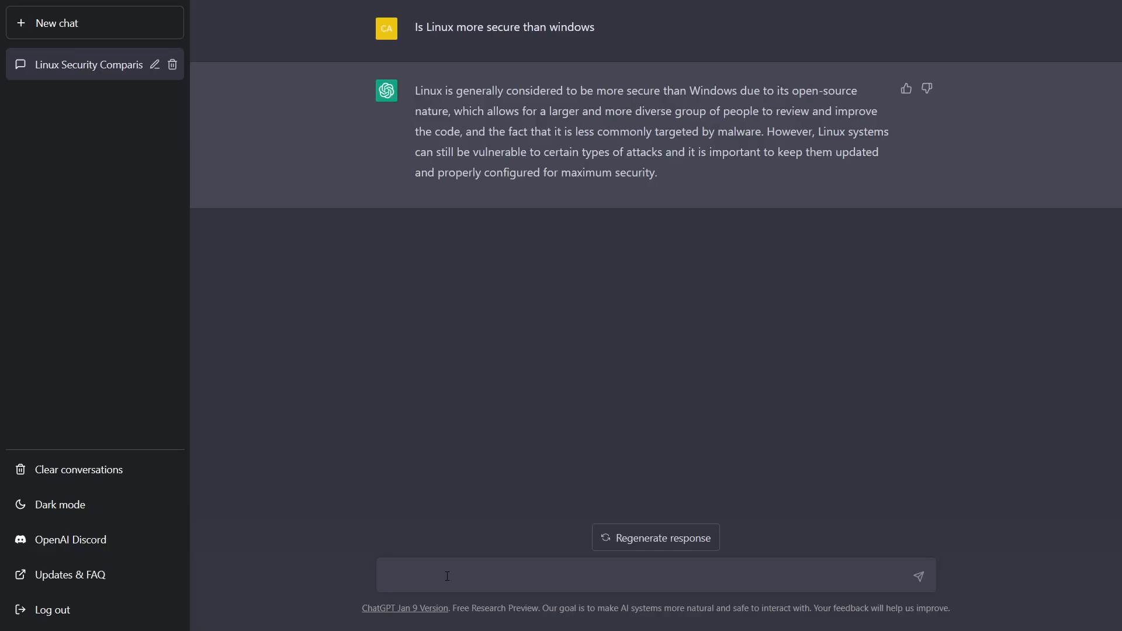
pyautogui.click(448, 575)
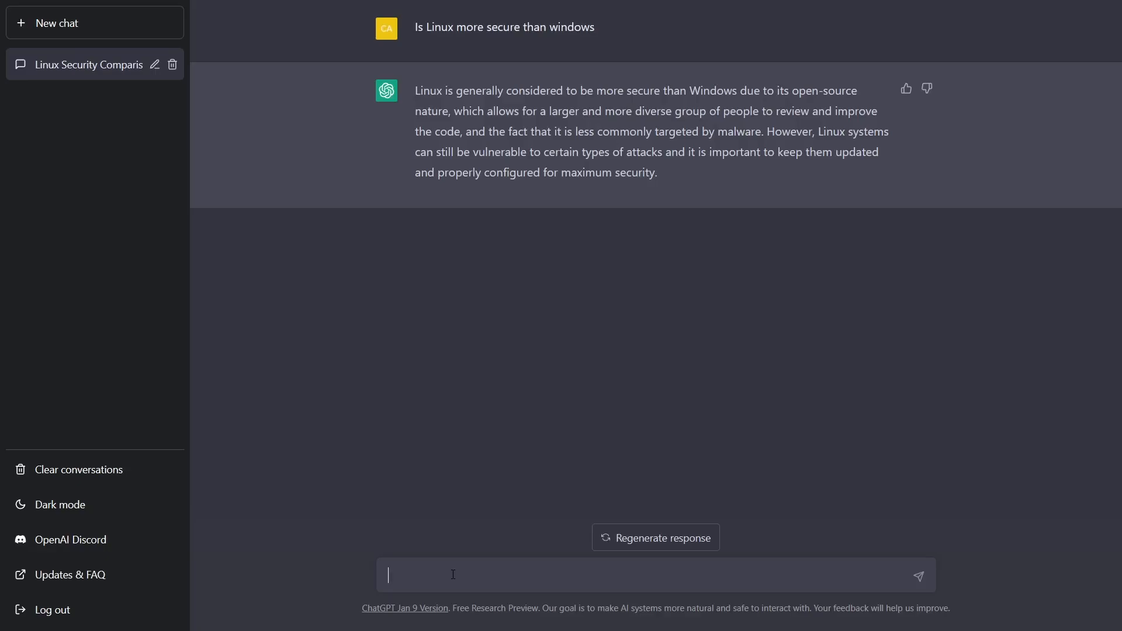
pyautogui.moveTo(642, 80)
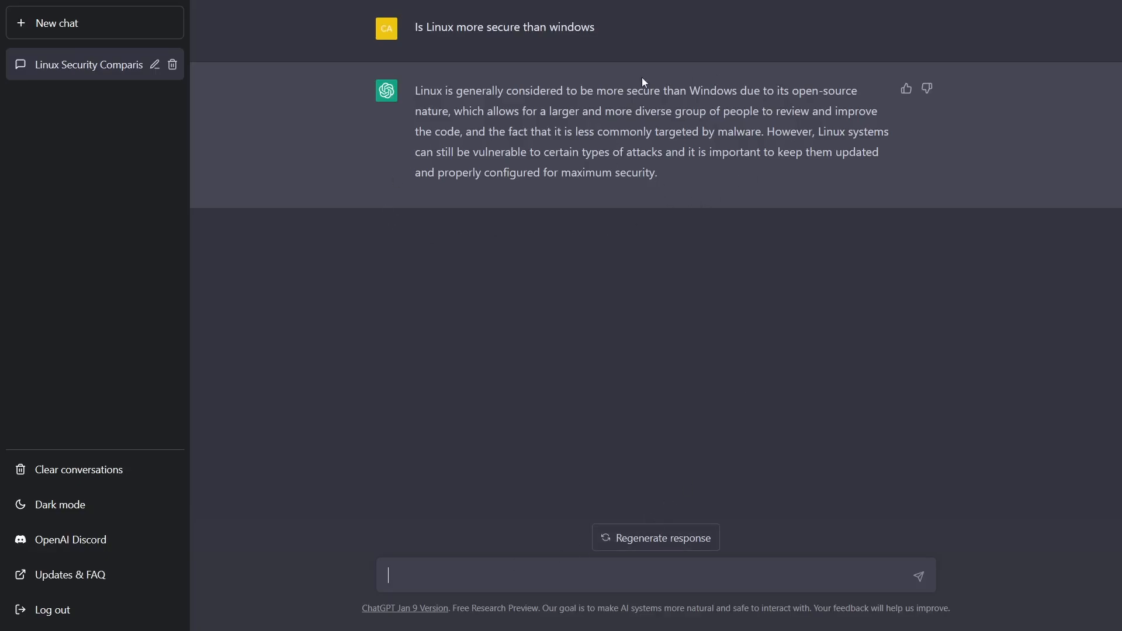
pyautogui.moveTo(391, 198)
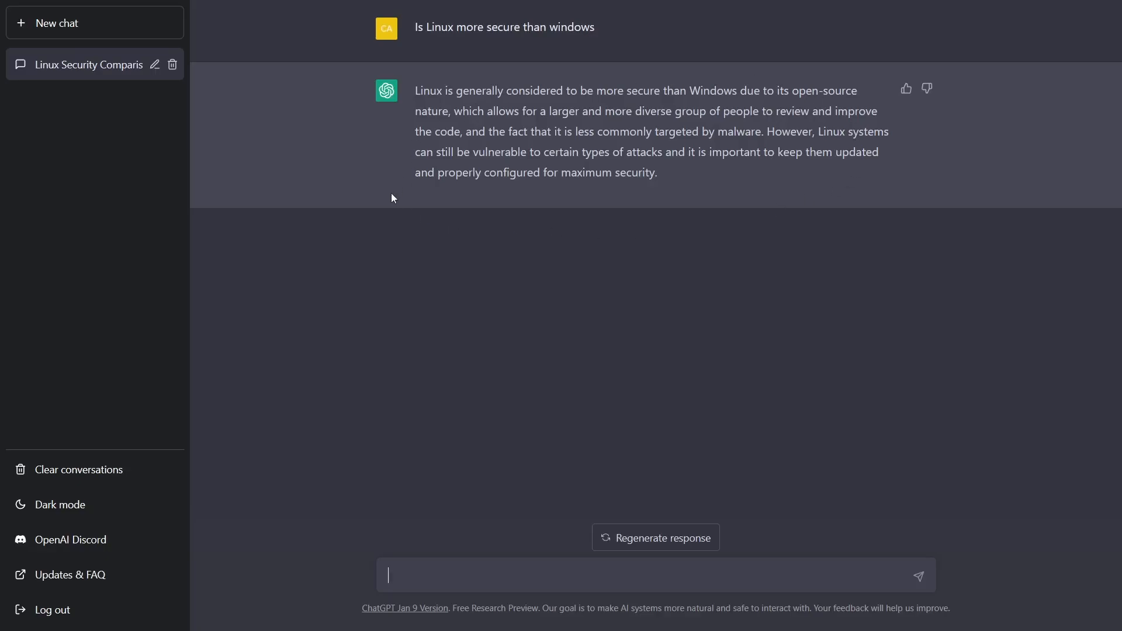
pyautogui.moveTo(403, 217)
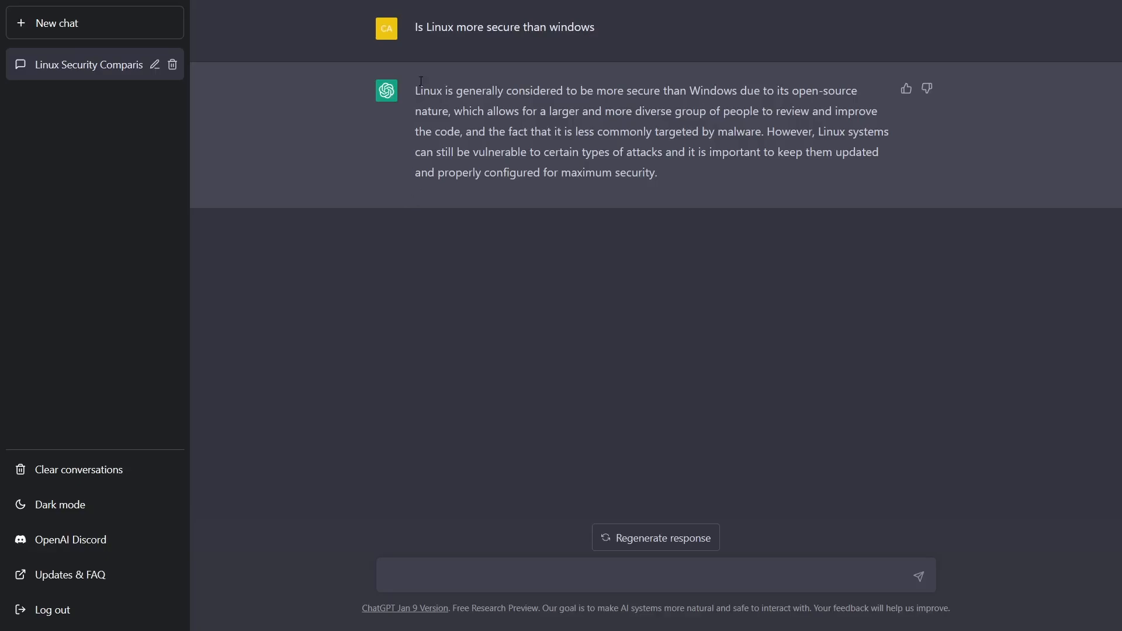
pyautogui.moveTo(529, 278)
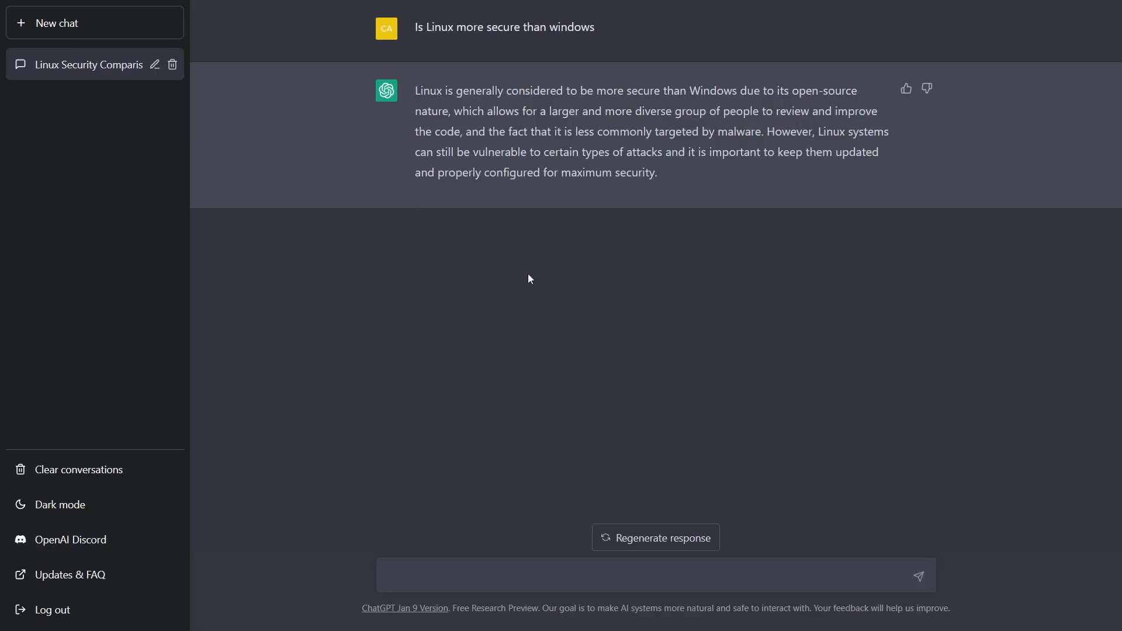
pyautogui.moveTo(690, 423)
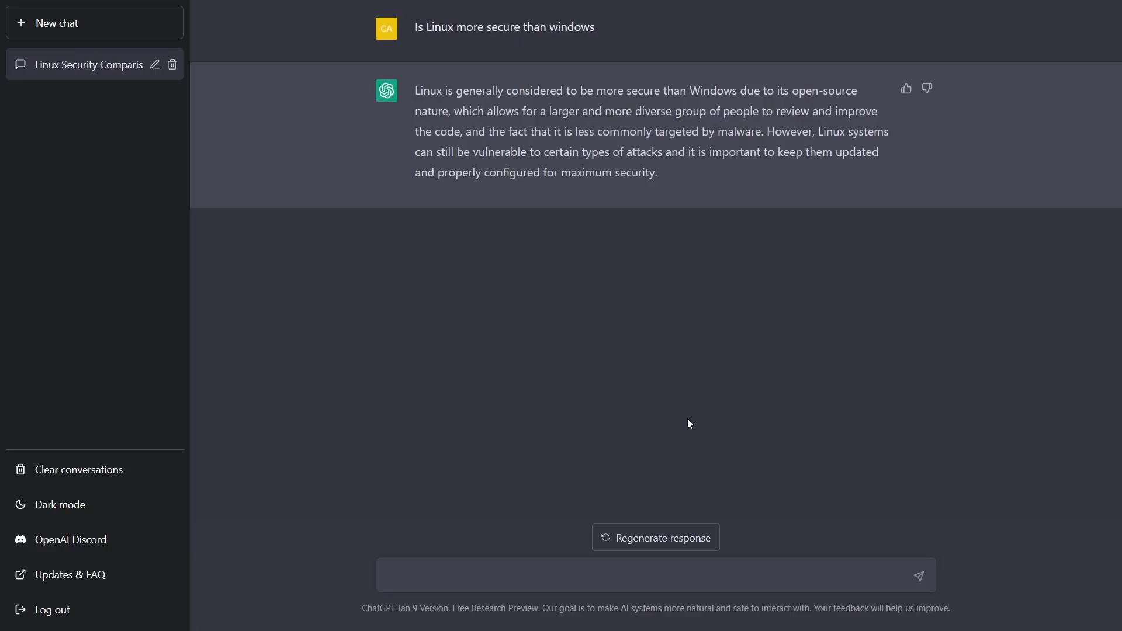
pyautogui.moveTo(476, 20)
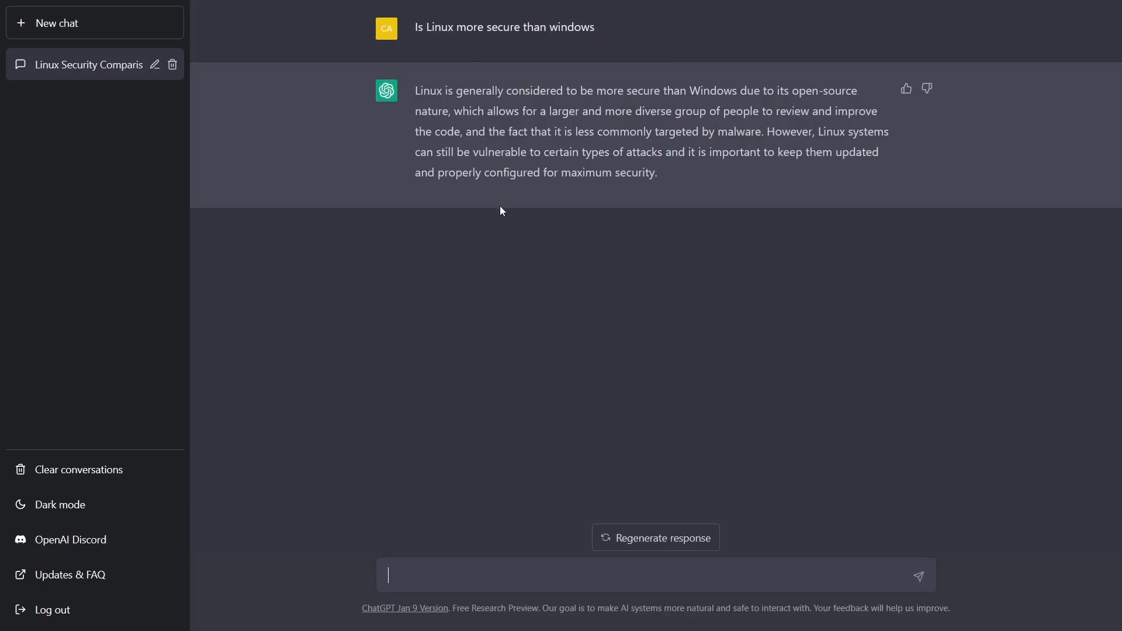
pyautogui.moveTo(783, 103)
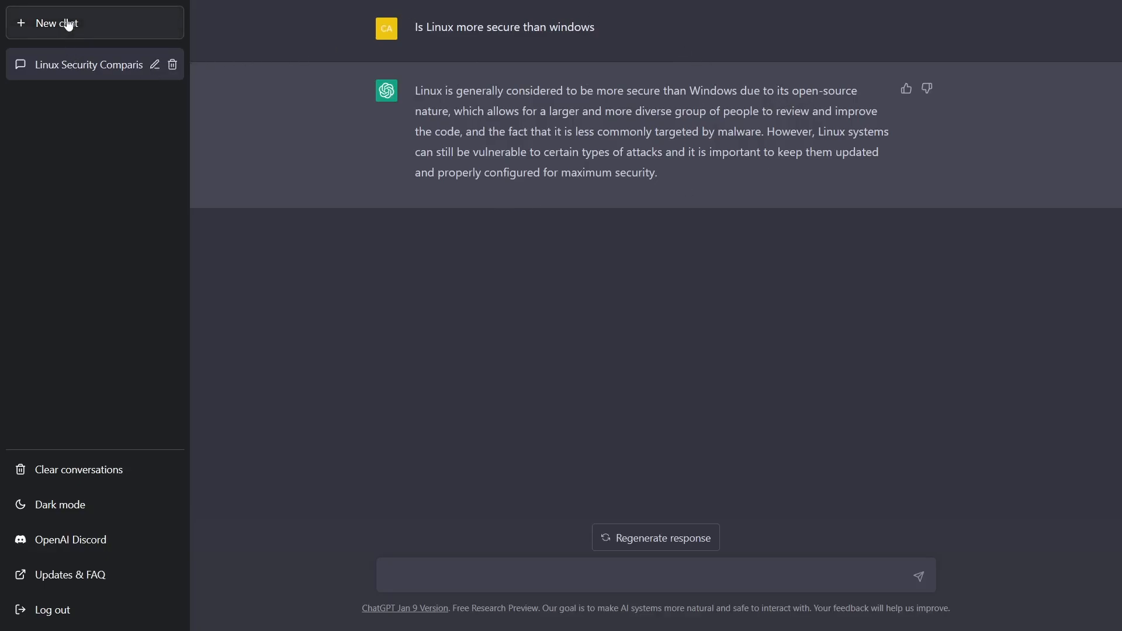
pyautogui.click(58, 23)
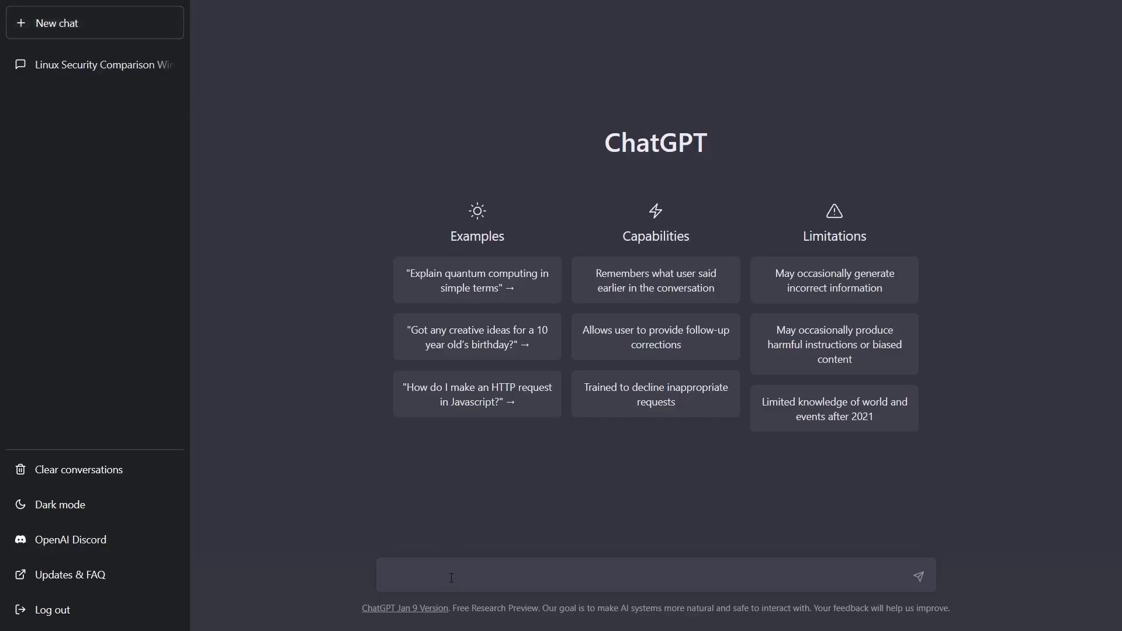
pyautogui.write('Does open')
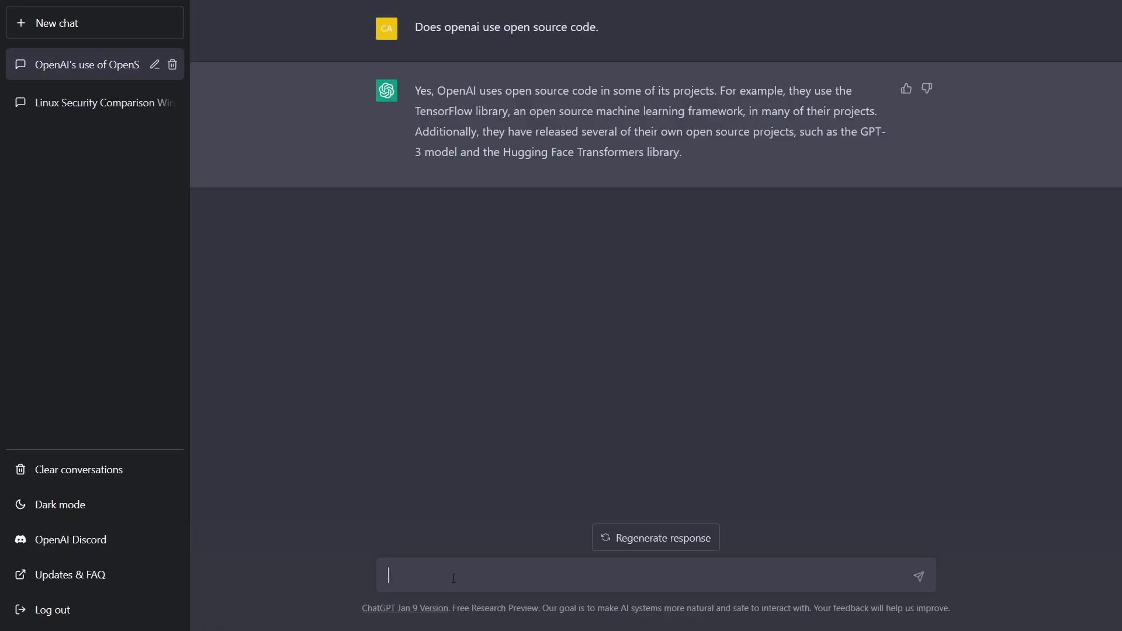
pyautogui.write('Does openai')
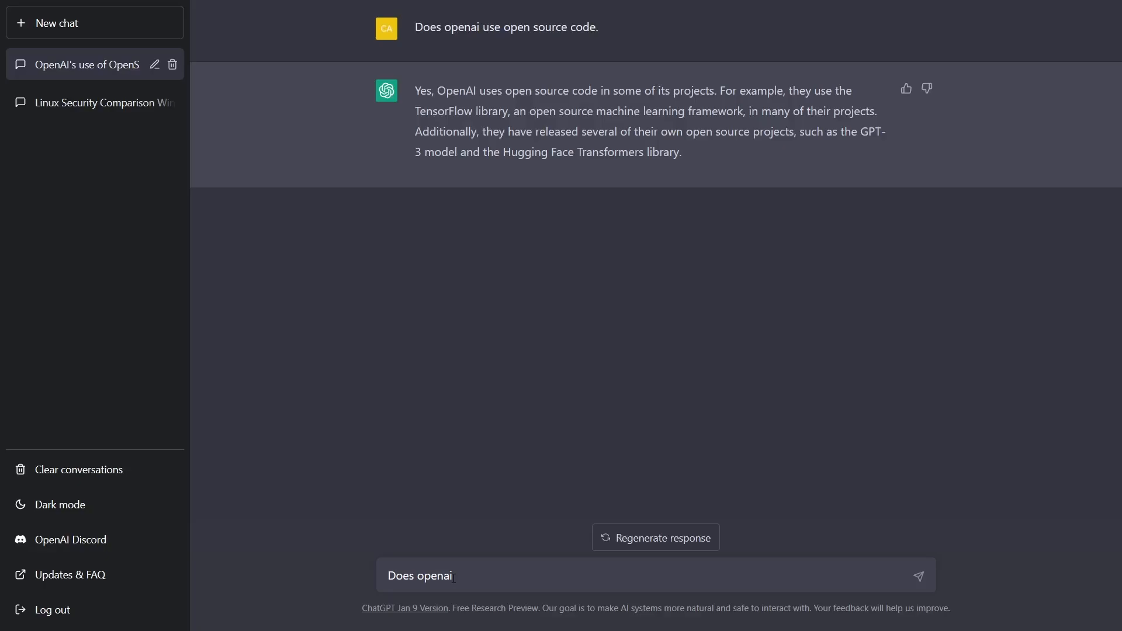
pyautogui.write('abide by th')
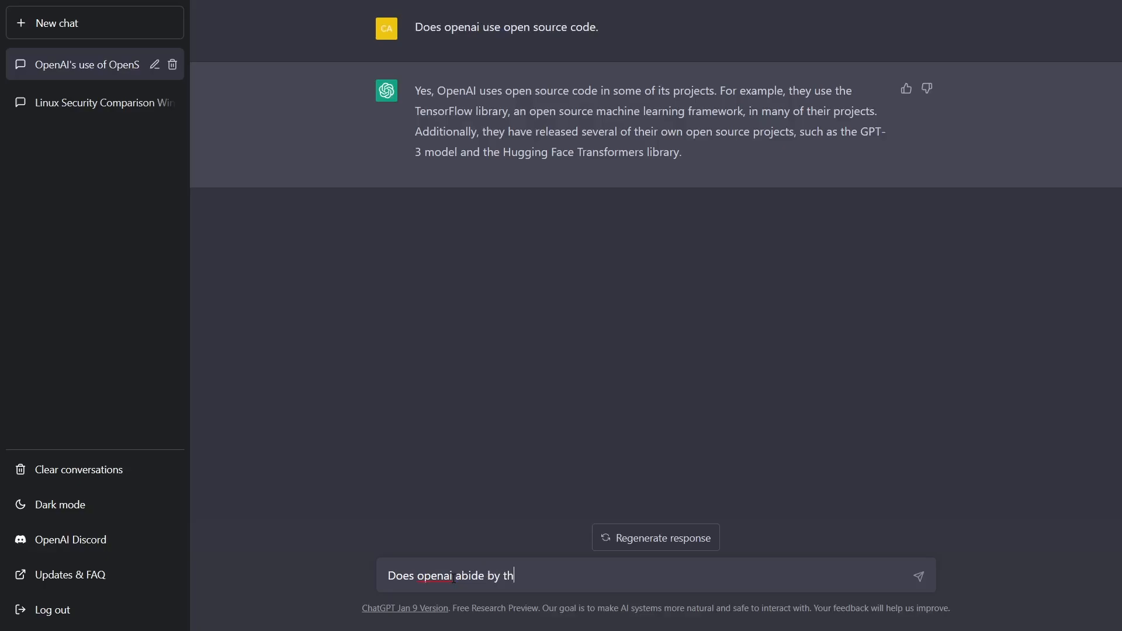
pyautogui.write('e open source lic')
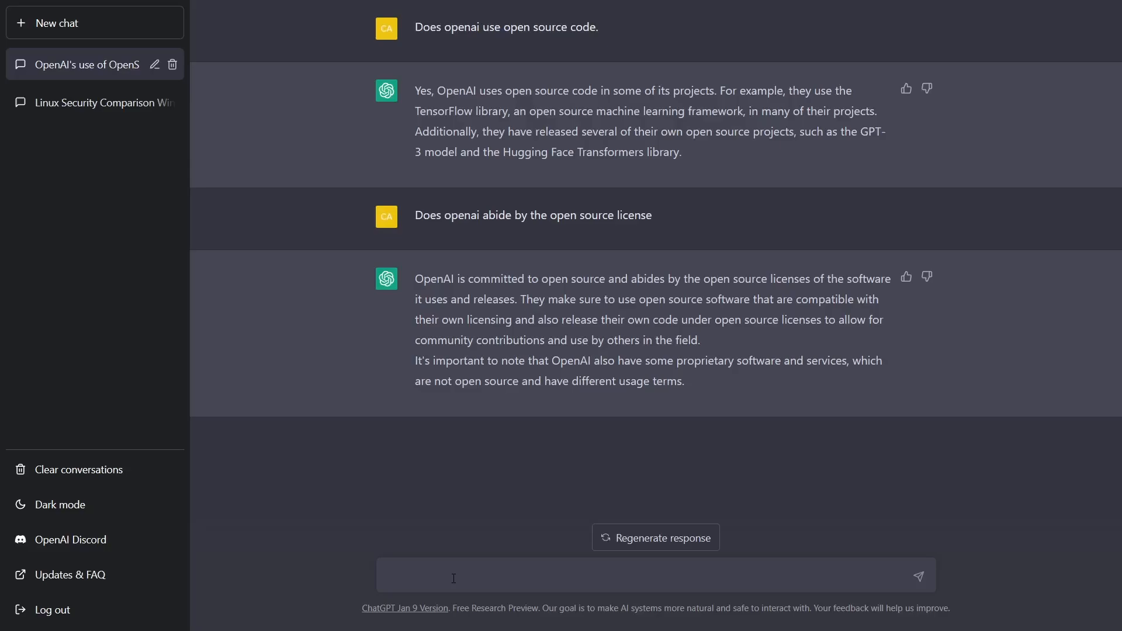
pyautogui.click(454, 575)
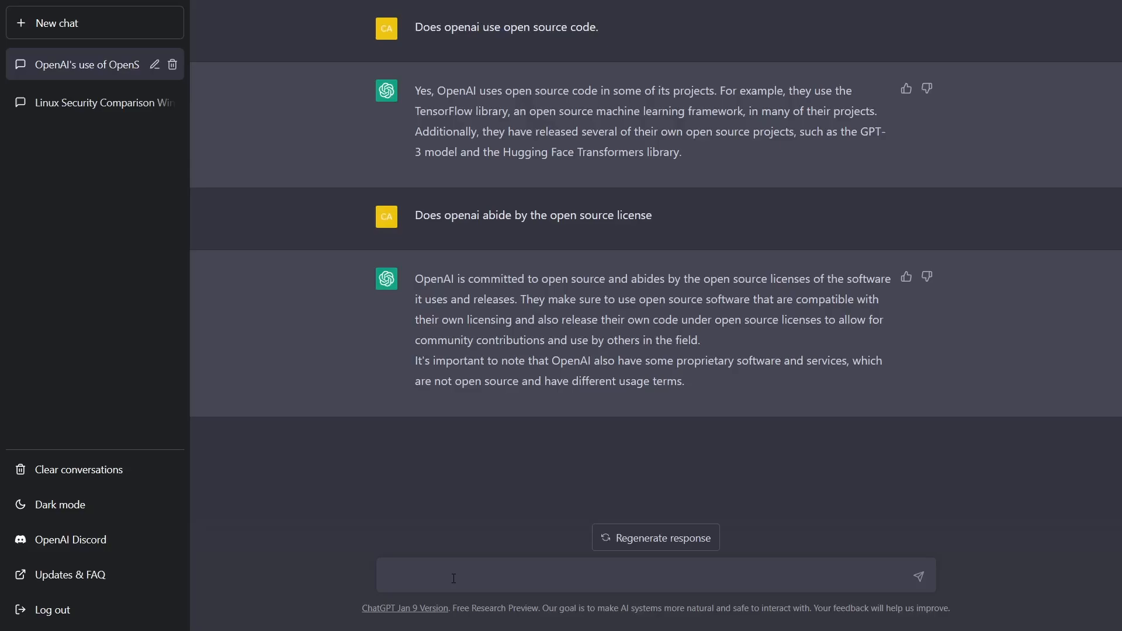
pyautogui.click(454, 575)
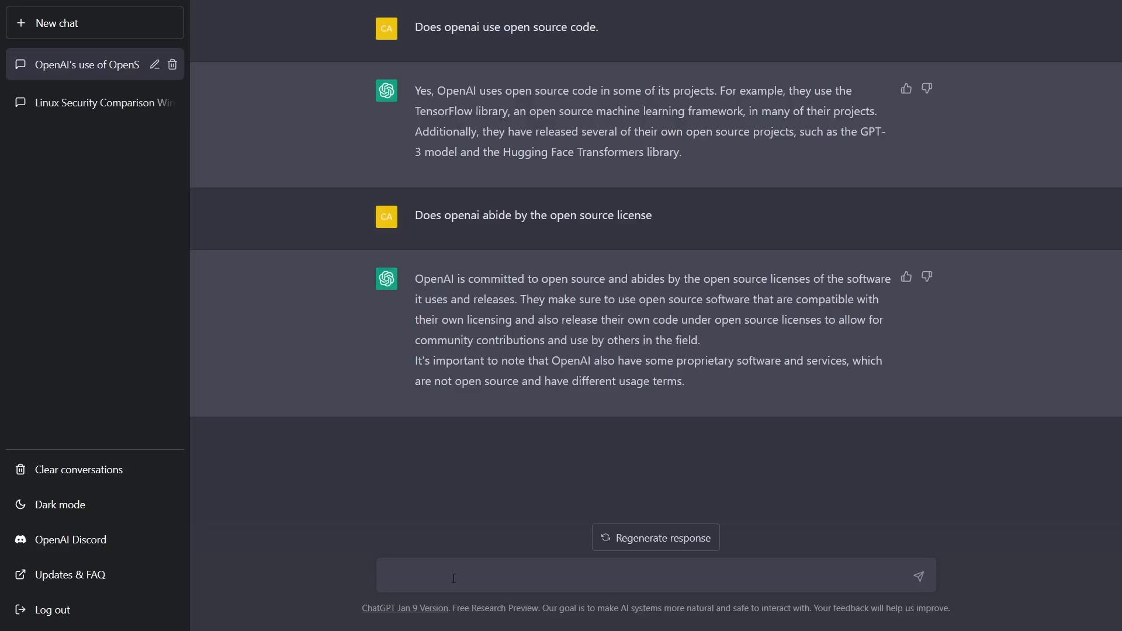
pyautogui.click(454, 575)
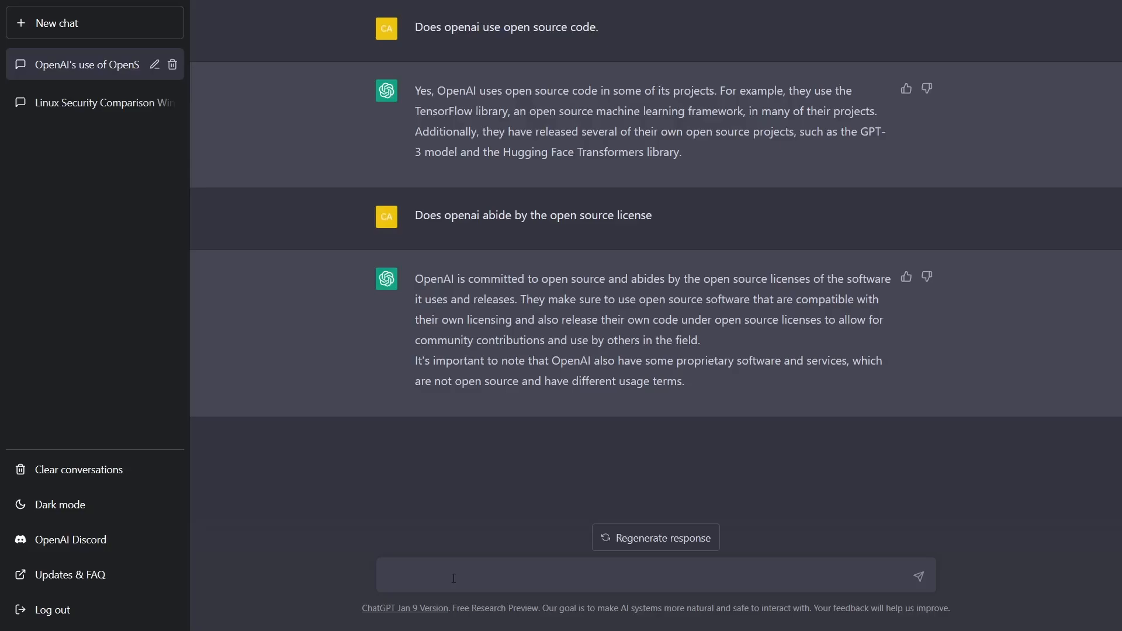
pyautogui.click(57, 22)
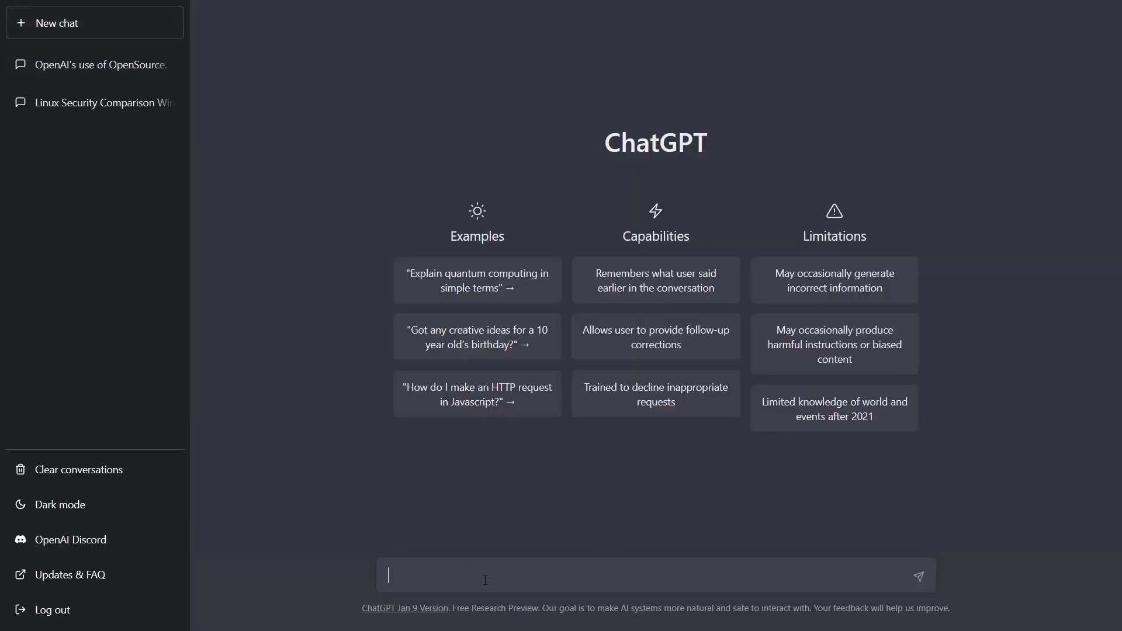
# Step: Ask 'Is linux a better option than windows' in a new chat, then start another new chat
pyautogui.write('Is linux a bett')
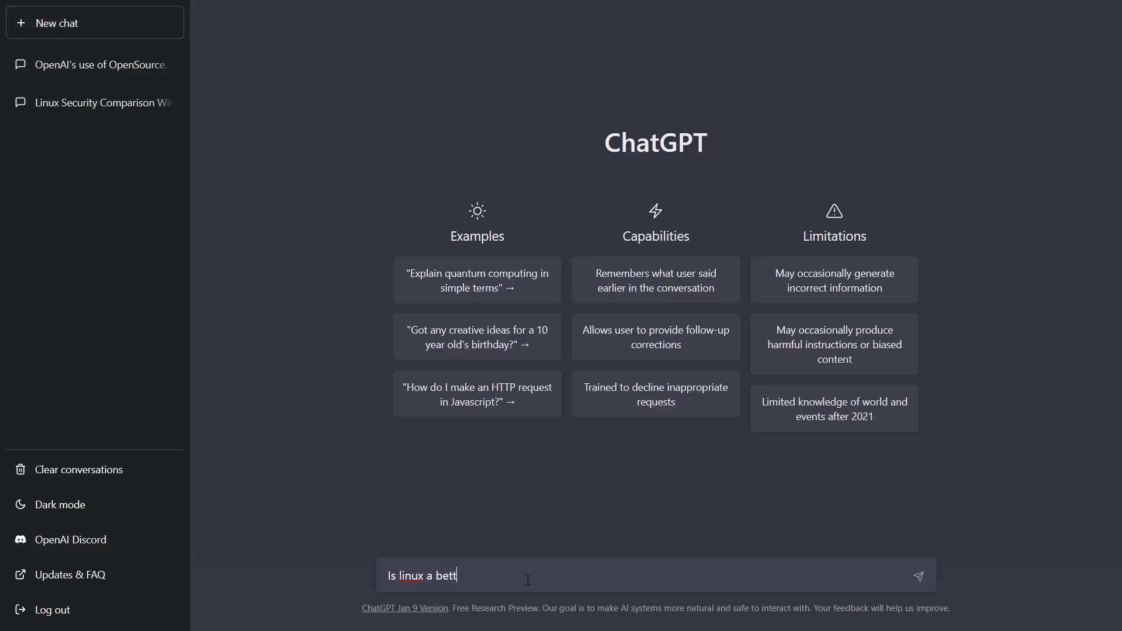
pyautogui.write('er option tha')
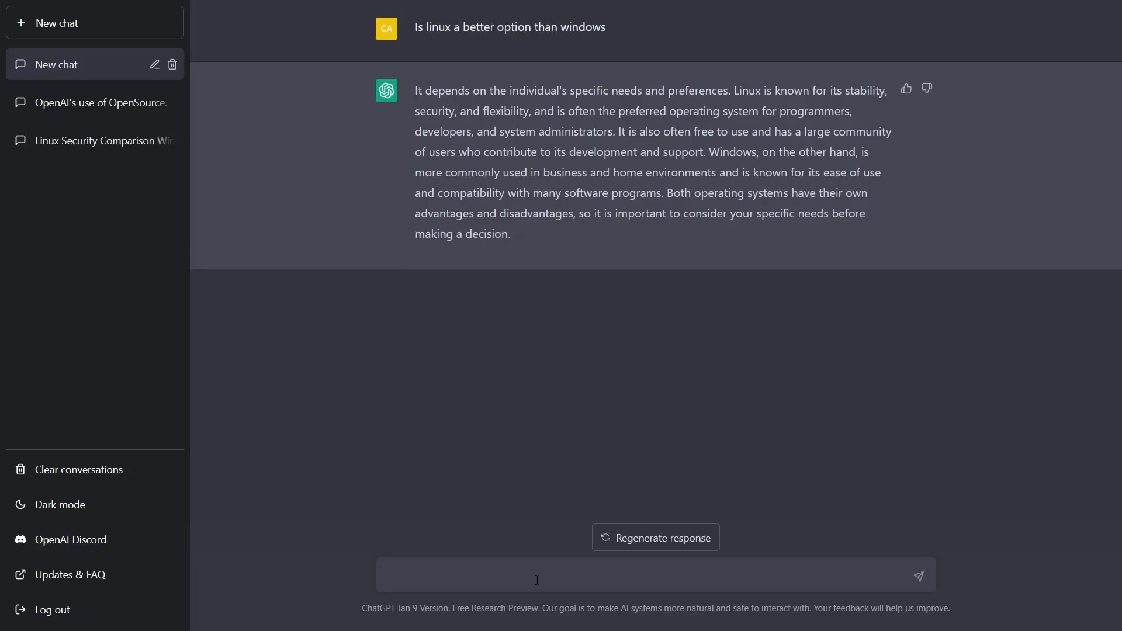
pyautogui.write('Linux Vs Windows Com')
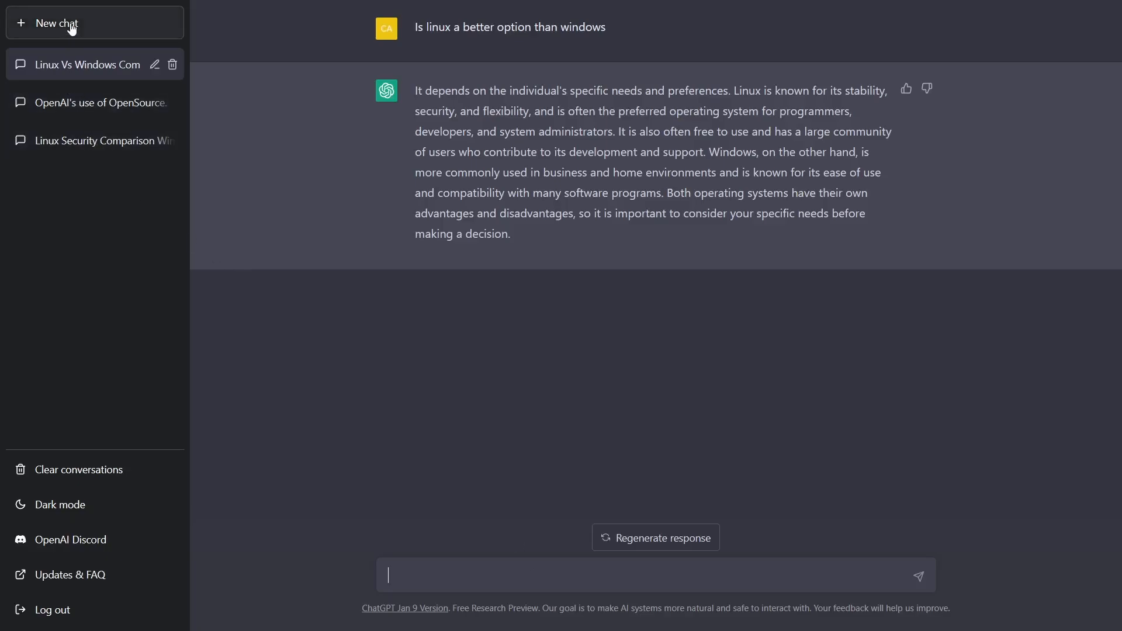
pyautogui.click(70, 23)
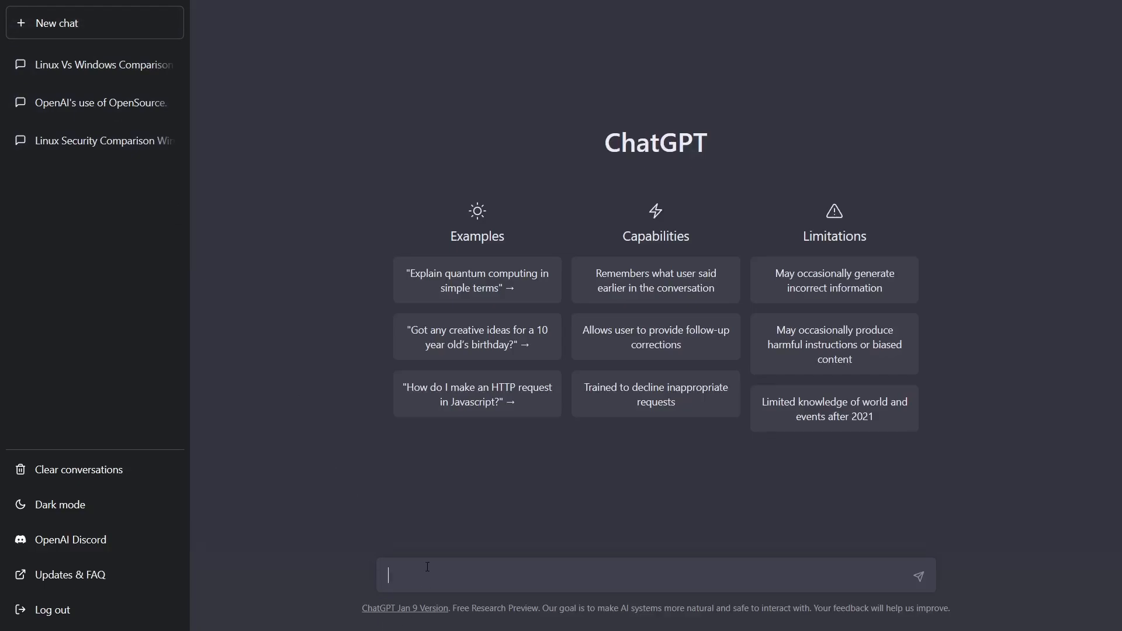
# Step: Ask ChatGPT to list the reasons someone would choose Linux over Windows
pyautogui.write('List the reasons')
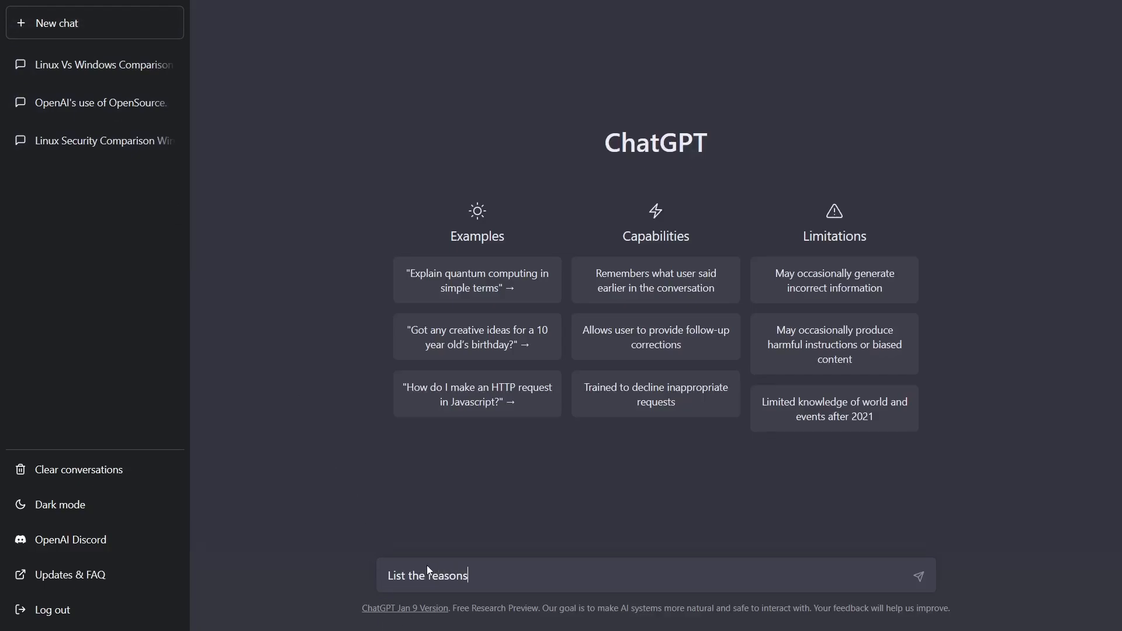
pyautogui.write('someone would choose')
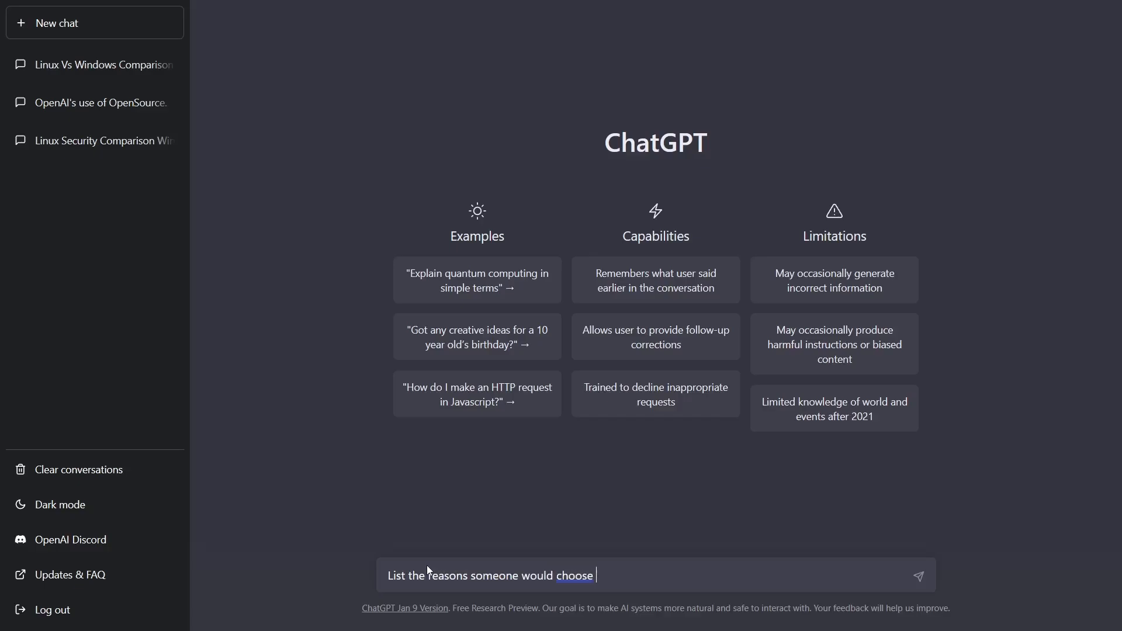
pyautogui.write('Linux over')
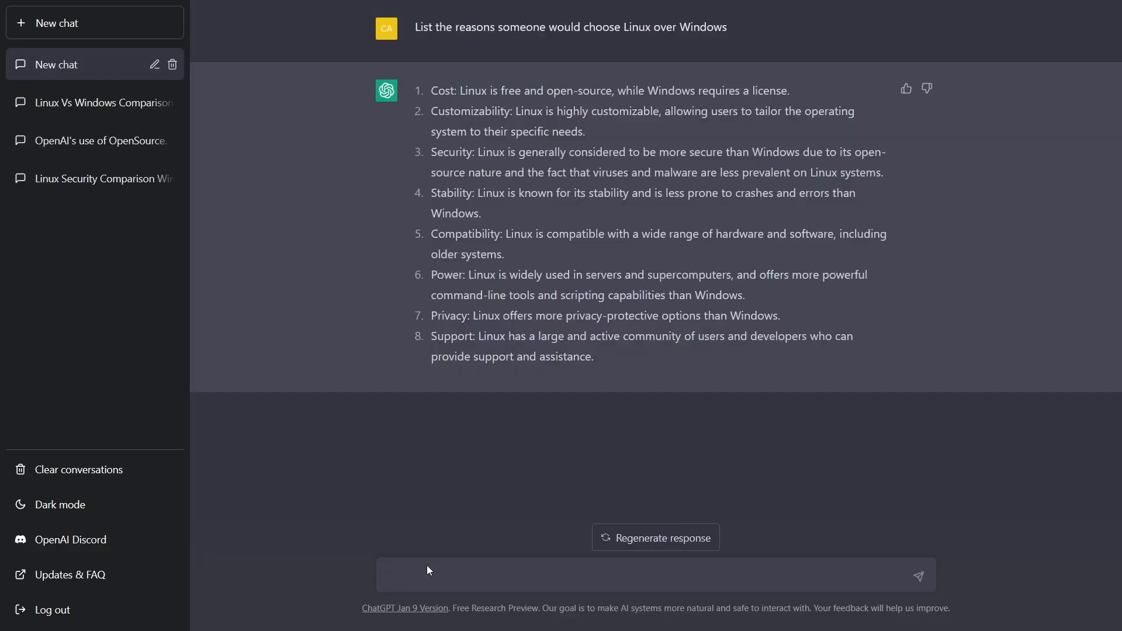
pyautogui.click(154, 64)
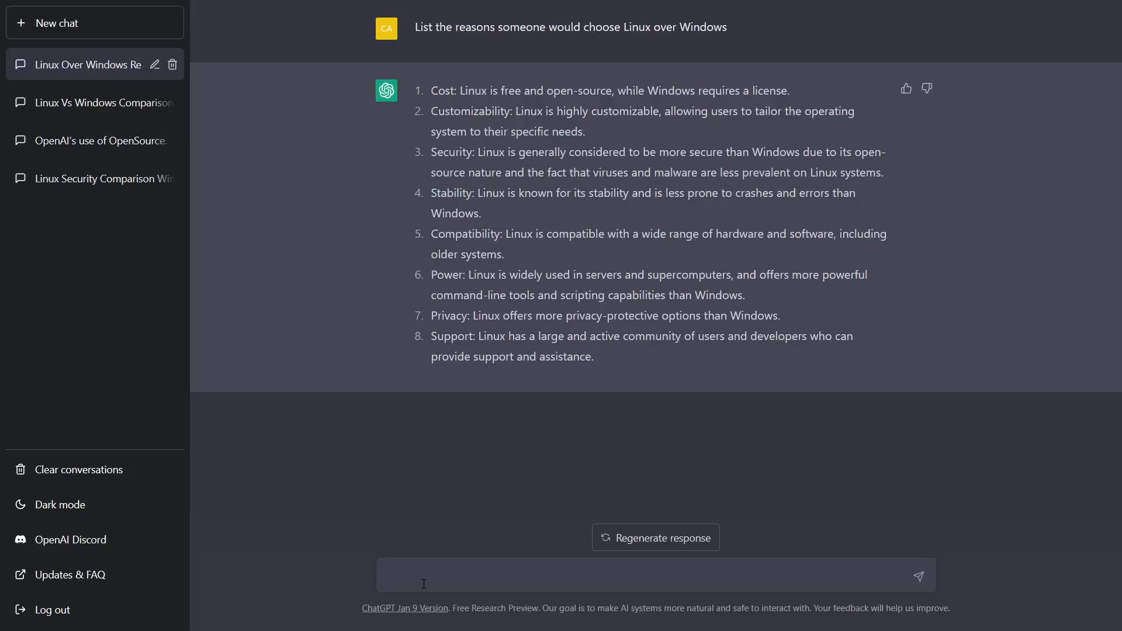
# Step: Send the request 'Write a book review of Romeo and Juliet'
pyautogui.write('Write a book')
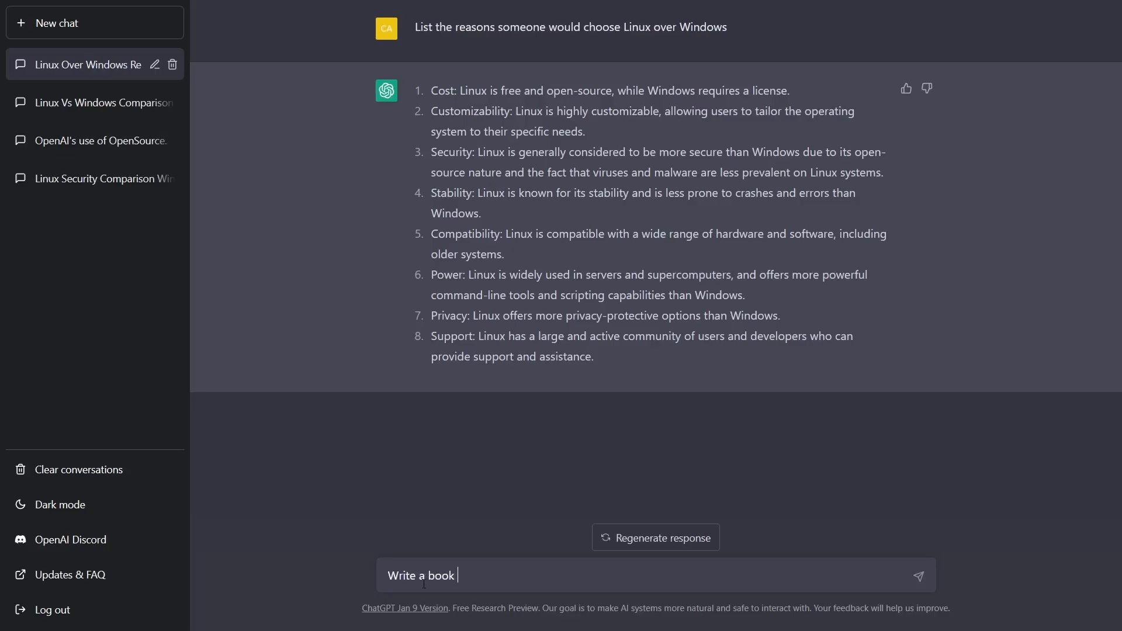
pyautogui.write('review of')
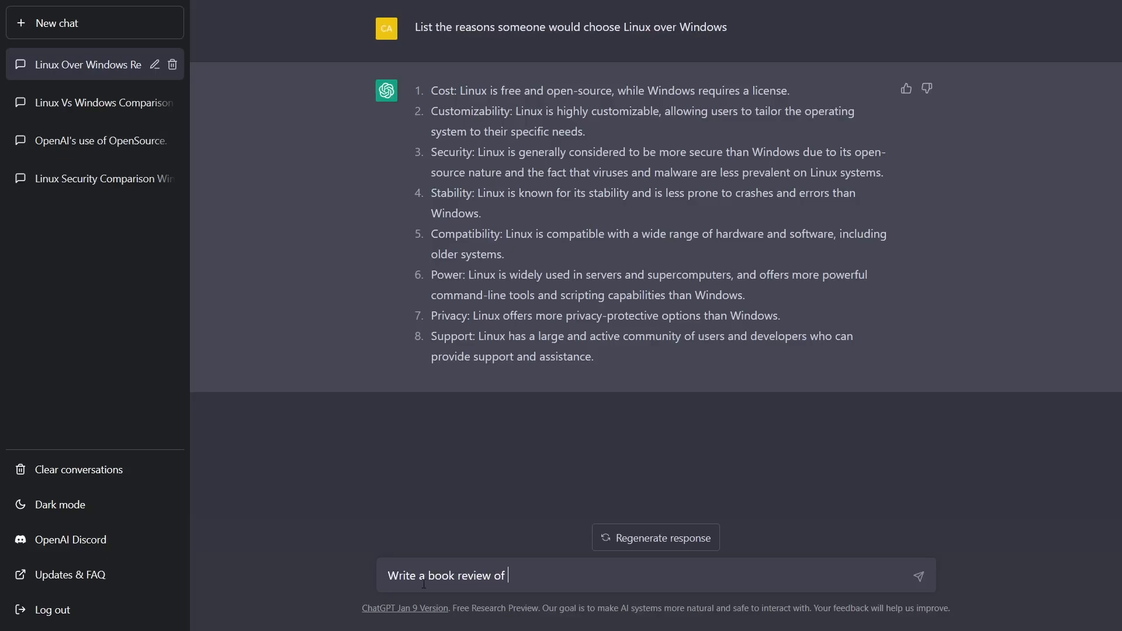
pyautogui.write('Romeo and')
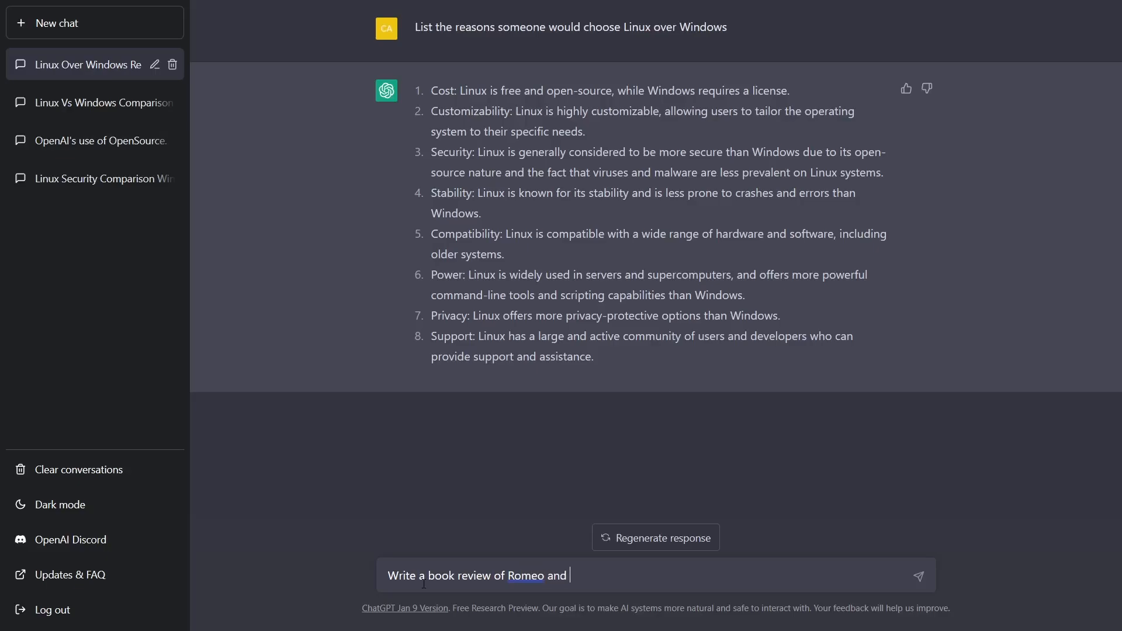
pyautogui.click(919, 575)
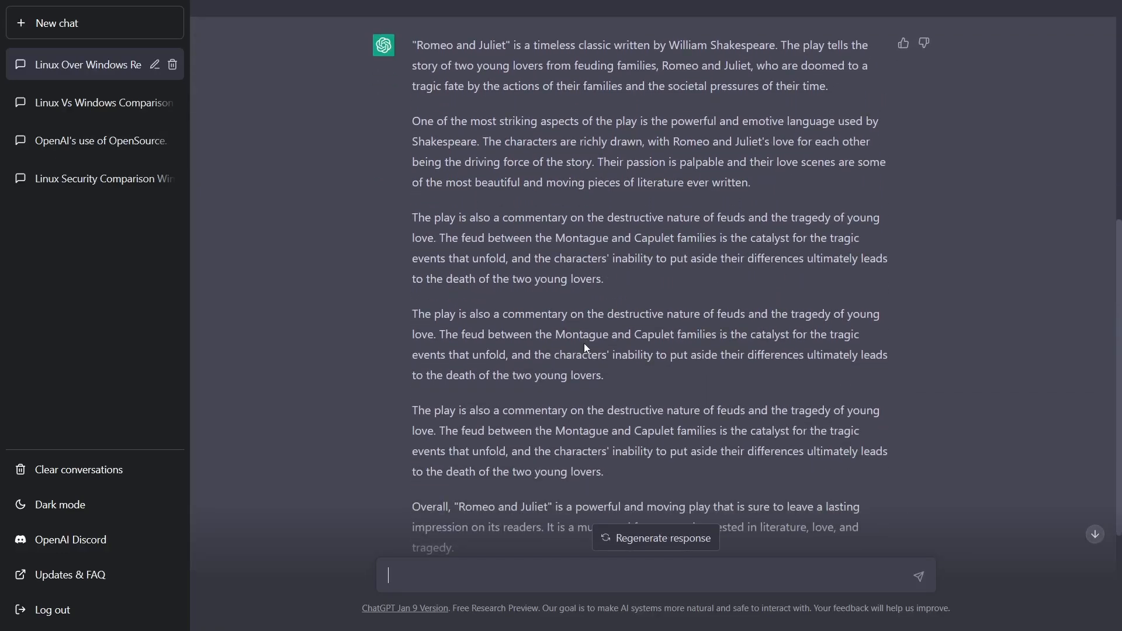
# Step: Scroll through ChatGPT's full Romeo and Juliet book review
pyautogui.scroll(3)
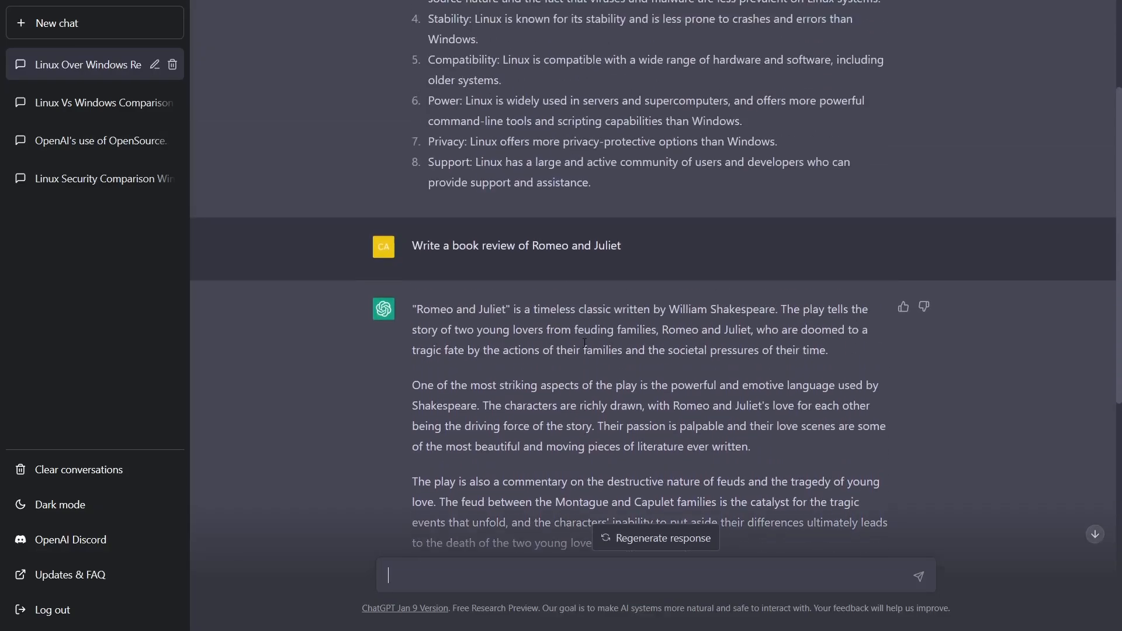
pyautogui.scroll(-3)
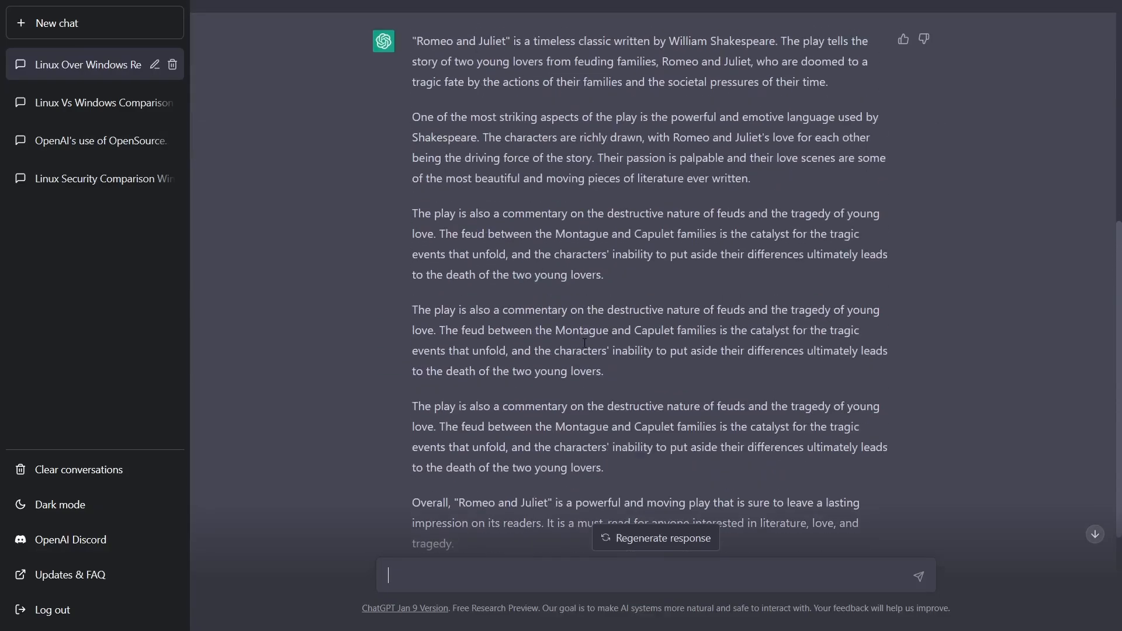
pyautogui.scroll(-3)
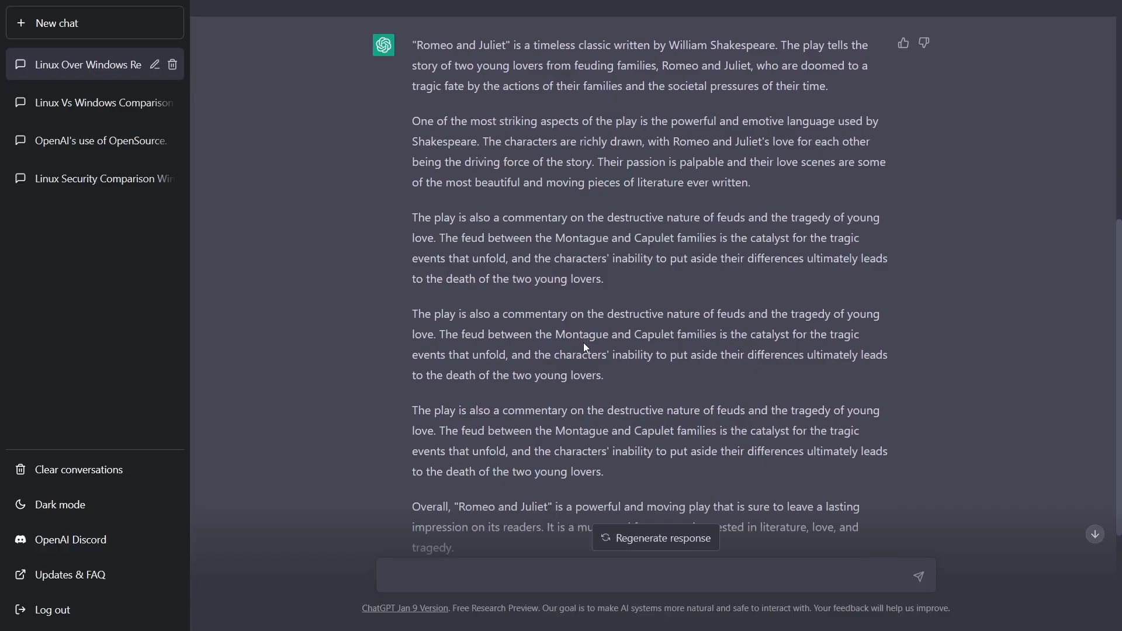
pyautogui.moveTo(754, 250)
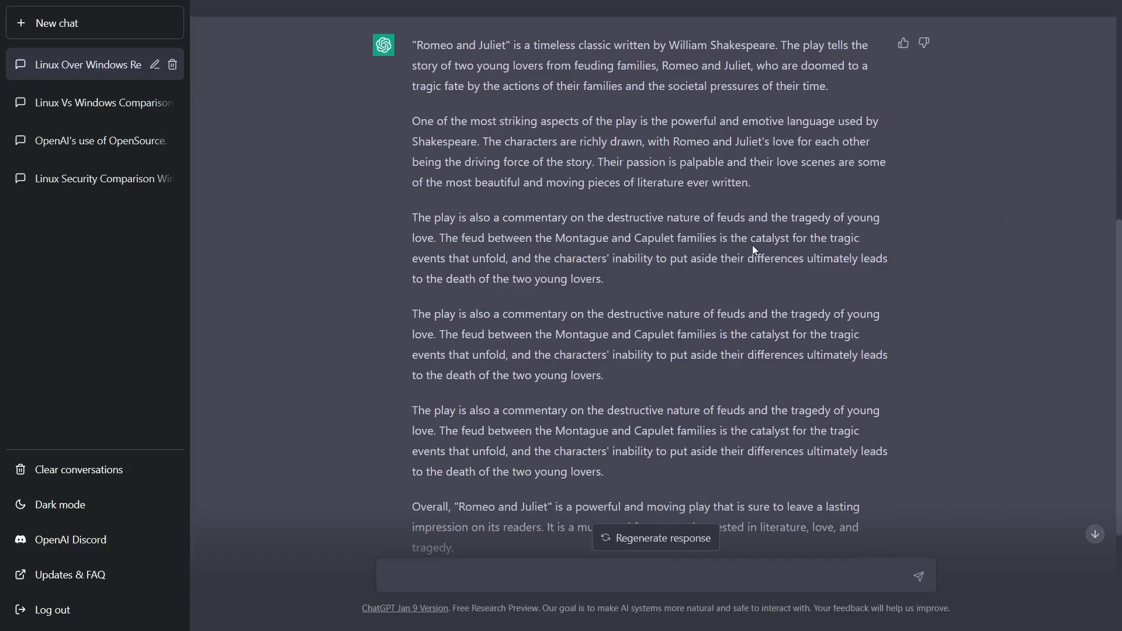
pyautogui.scroll(-3)
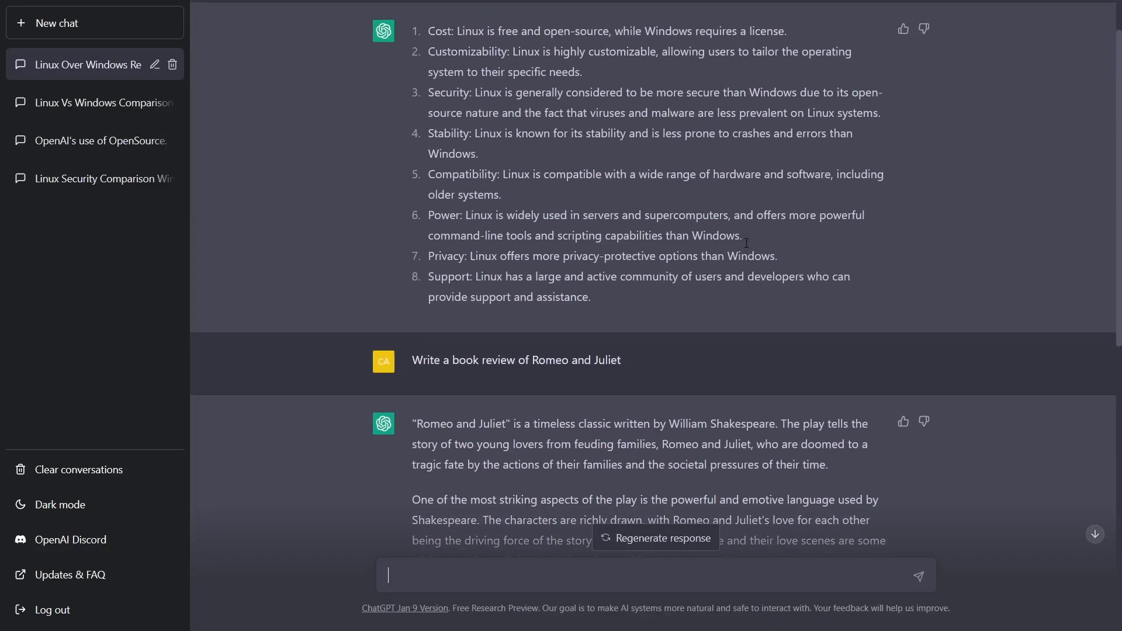
pyautogui.scroll(-3)
pyautogui.write('-5y+3=2(4y+12)')
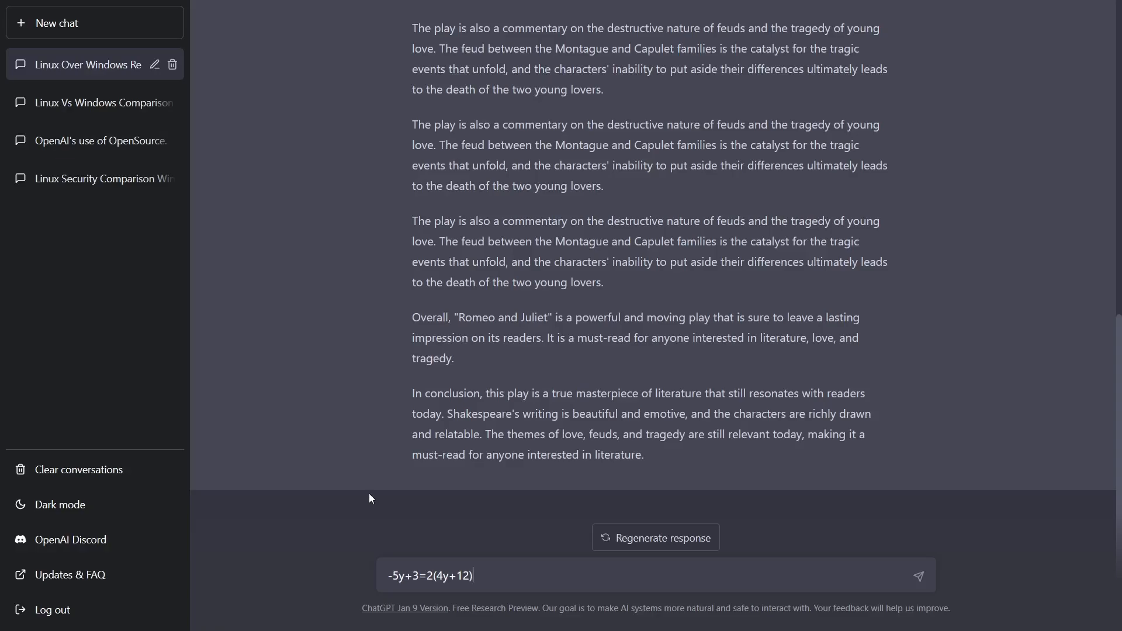
pyautogui.moveTo(492, 468)
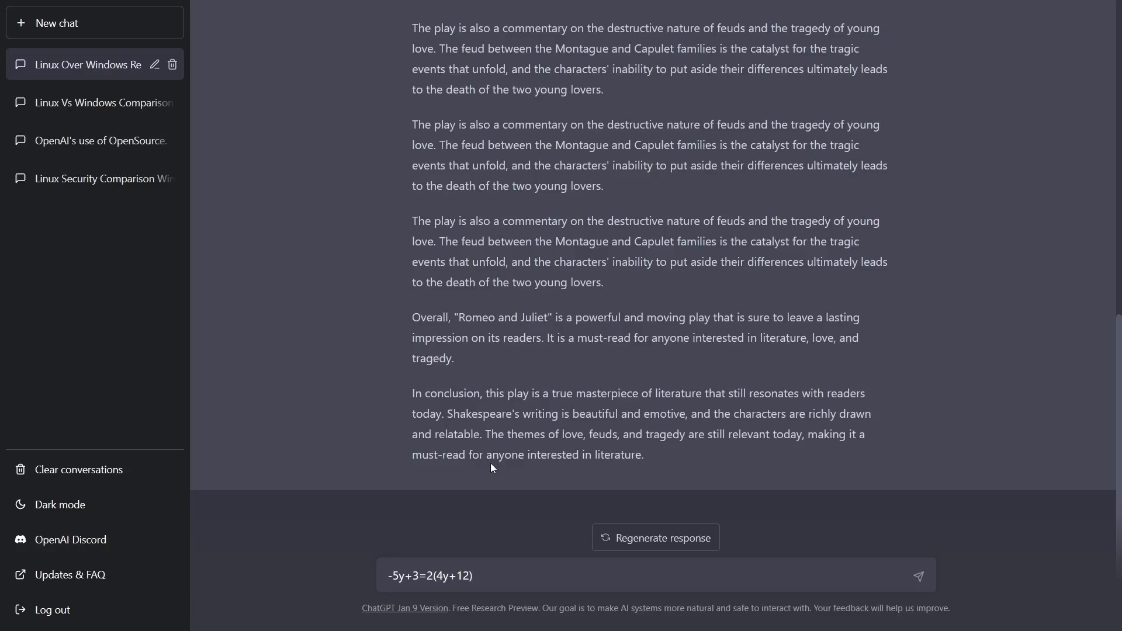
pyautogui.moveTo(870, 495)
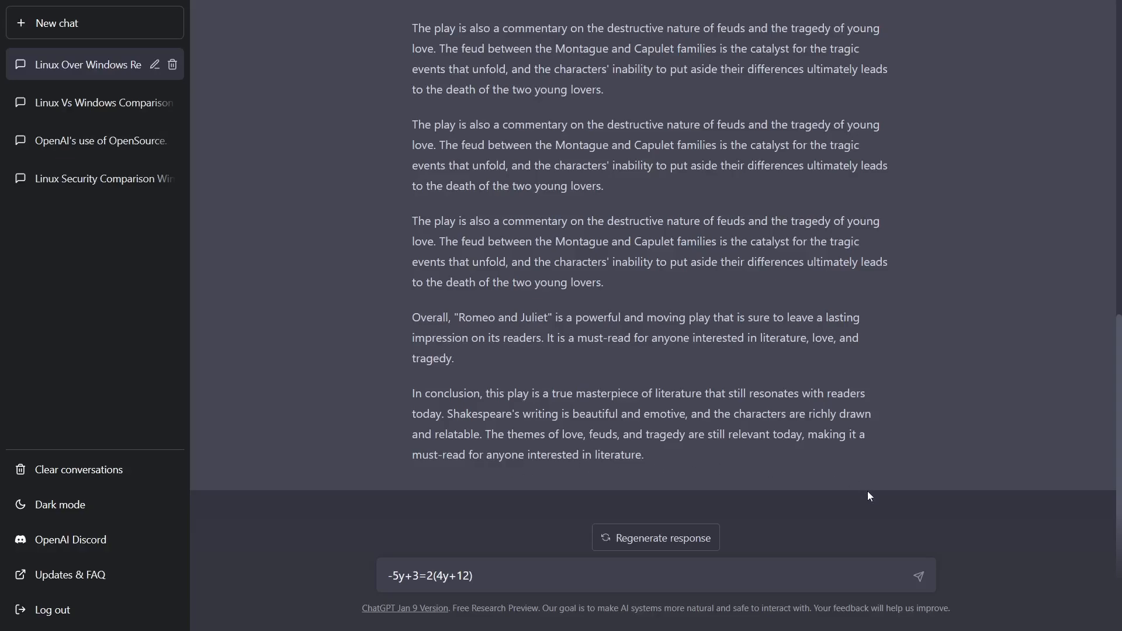
# Step: Submit the equation -5y+3=2(4y+12) and read the solution y = 21/13
pyautogui.click(919, 575)
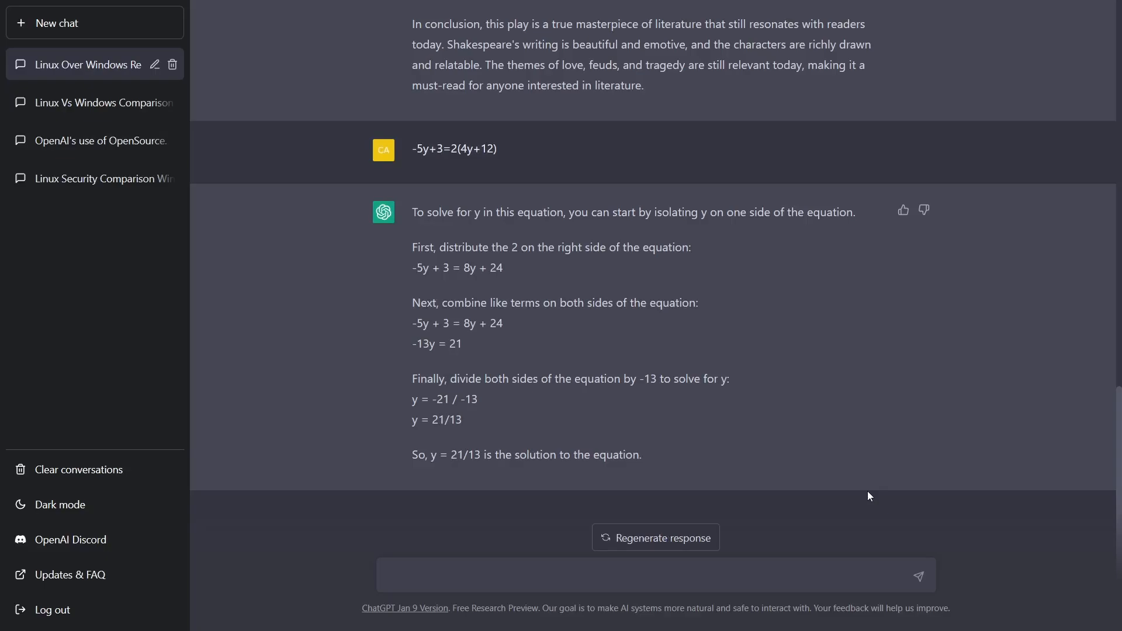
pyautogui.click(654, 576)
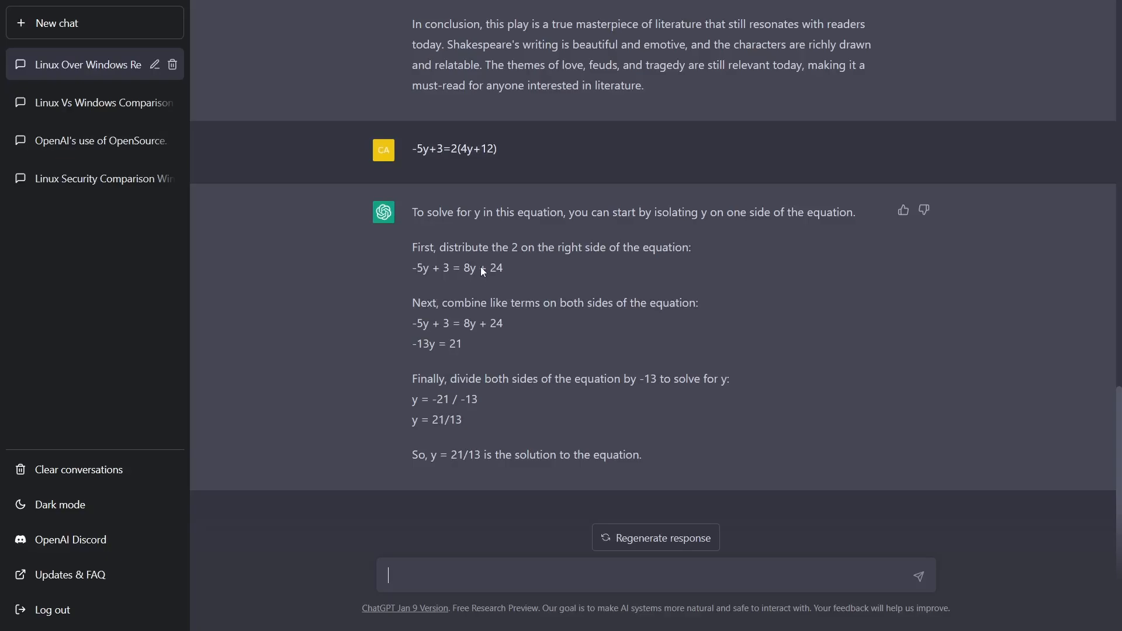
pyautogui.moveTo(514, 276)
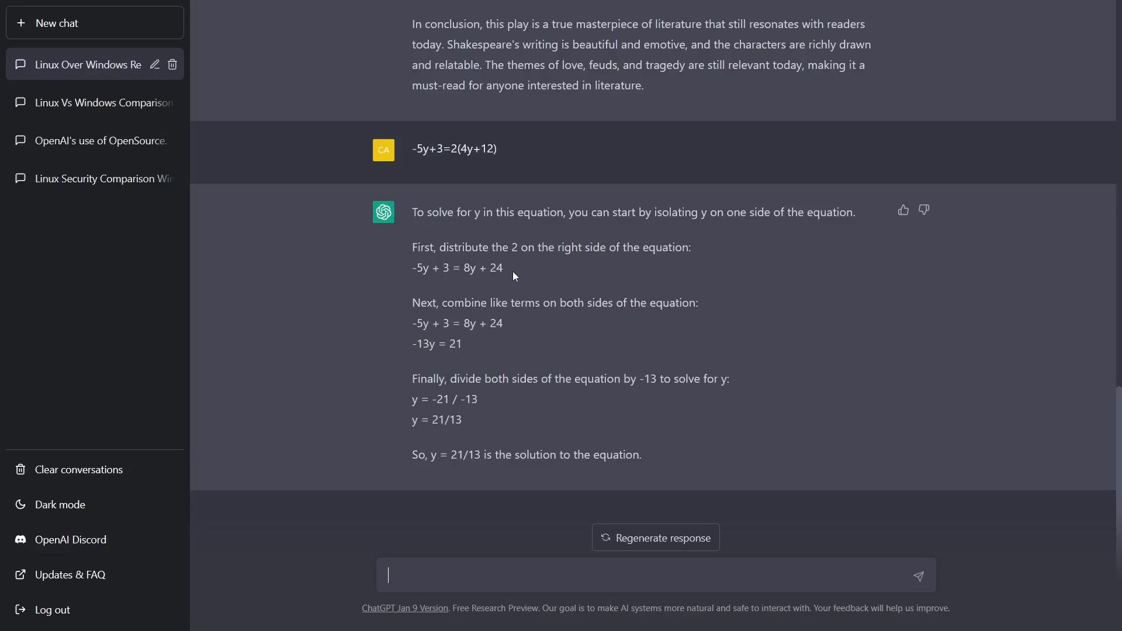
pyautogui.moveTo(505, 301)
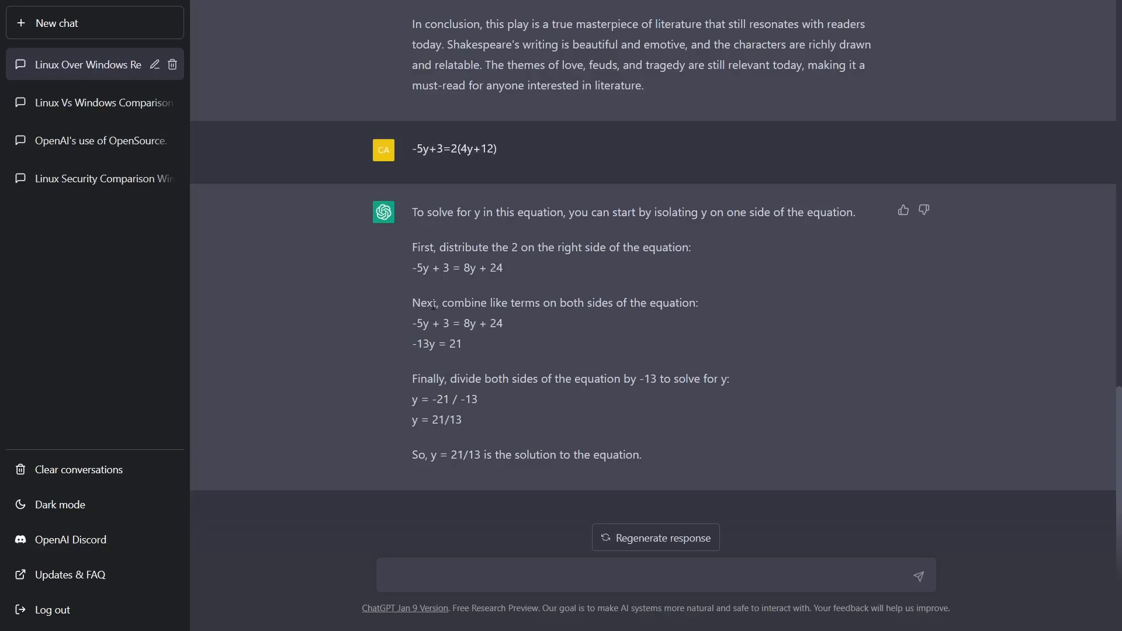
pyautogui.moveTo(624, 301)
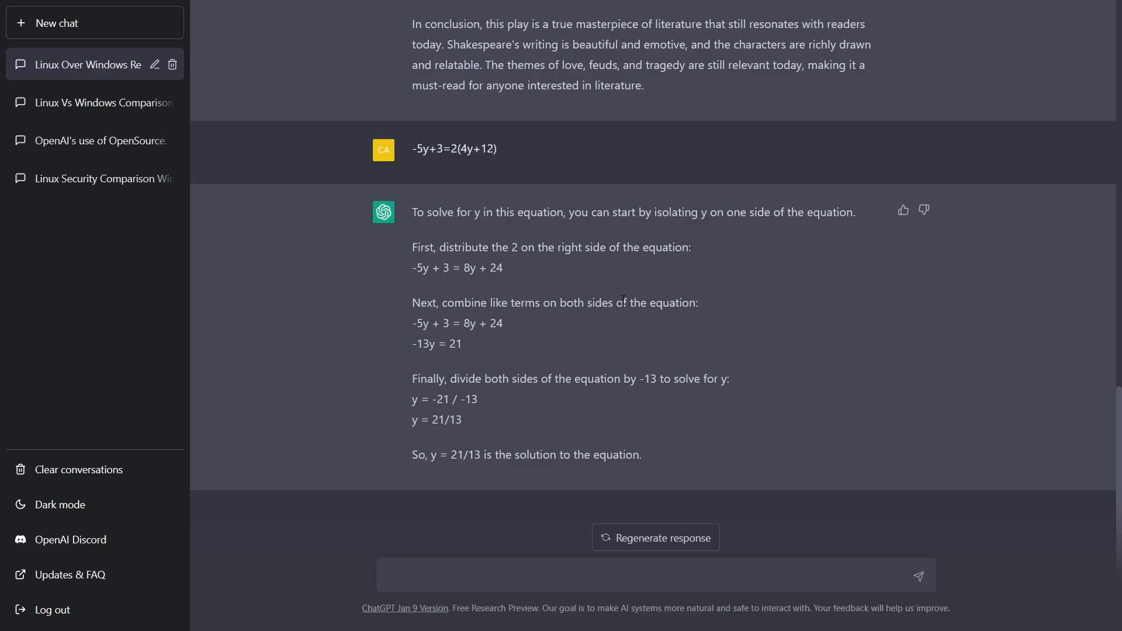
pyautogui.click(644, 576)
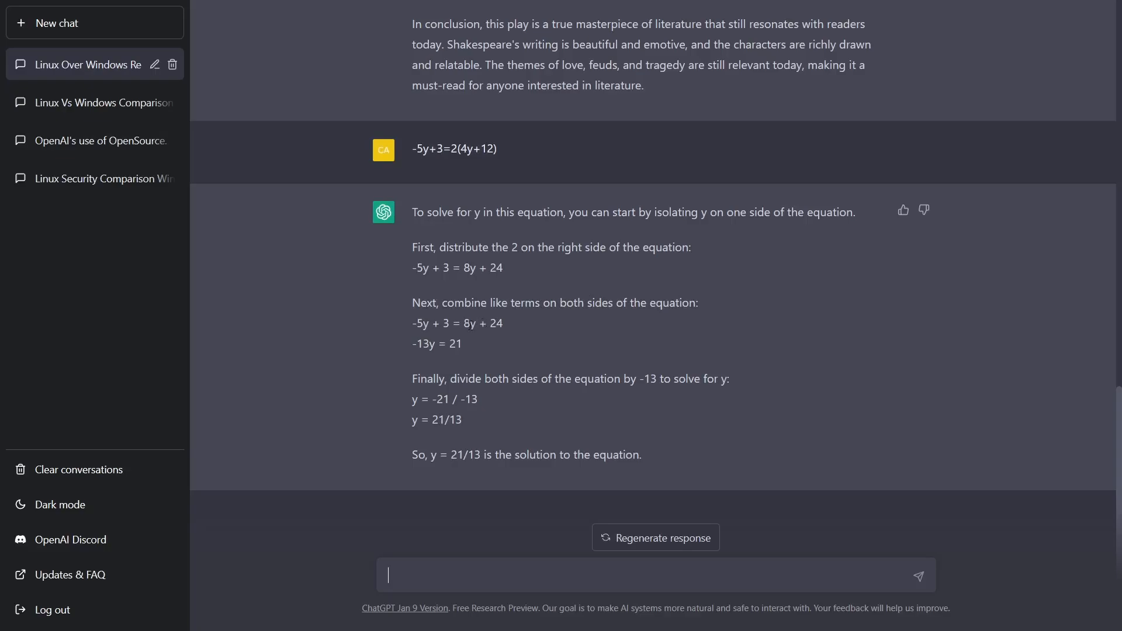
pyautogui.moveTo(474, 322)
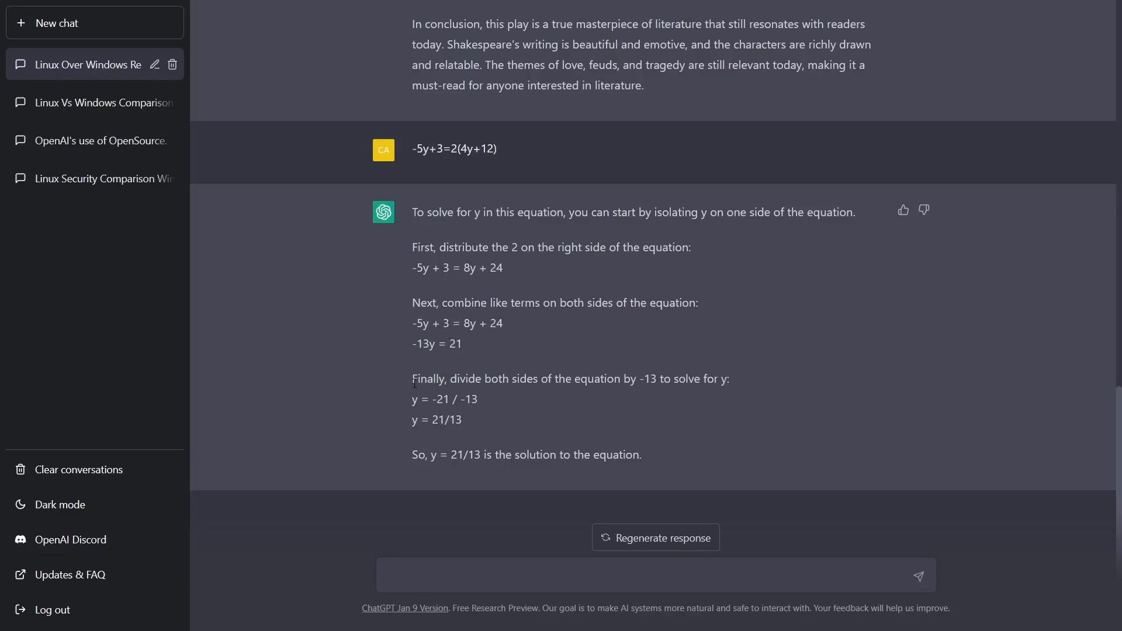
pyautogui.click(651, 575)
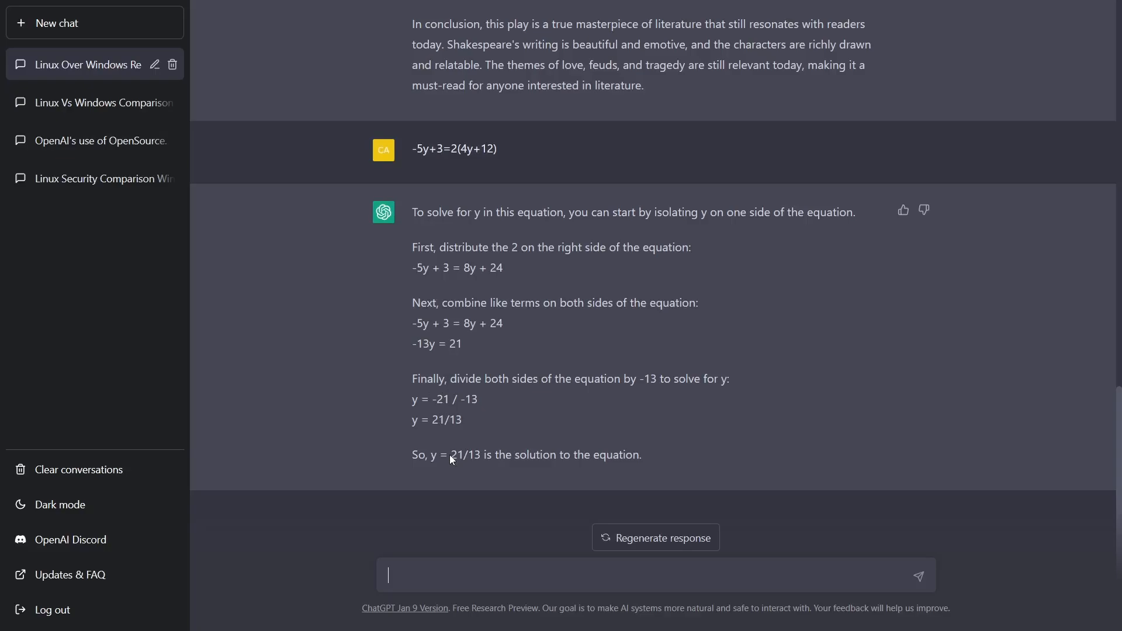
pyautogui.moveTo(459, 455)
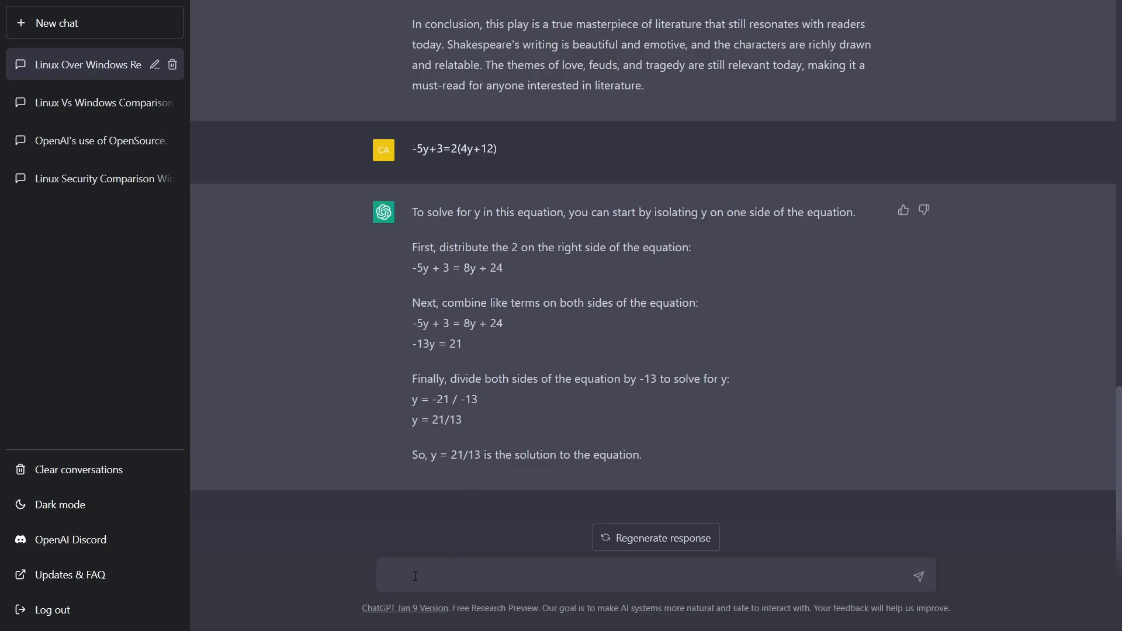
# Step: Send the edited equation 5y+6=3(4y+12) and read the solution y = 30/7
pyautogui.write('-5y+3=2(4y+12)')
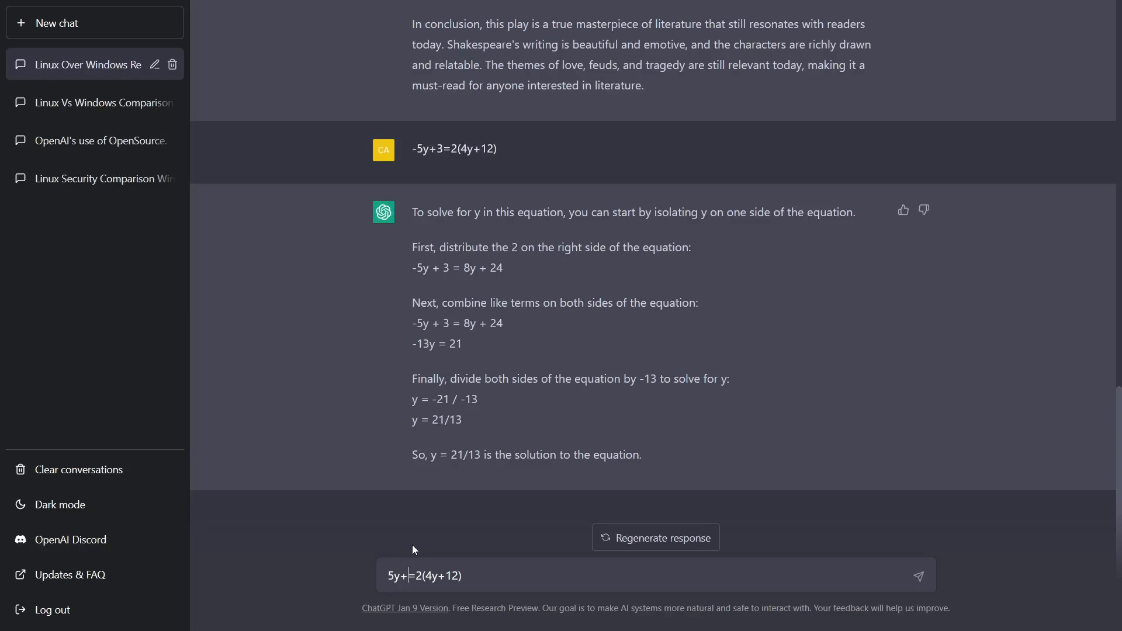
pyautogui.write('6')
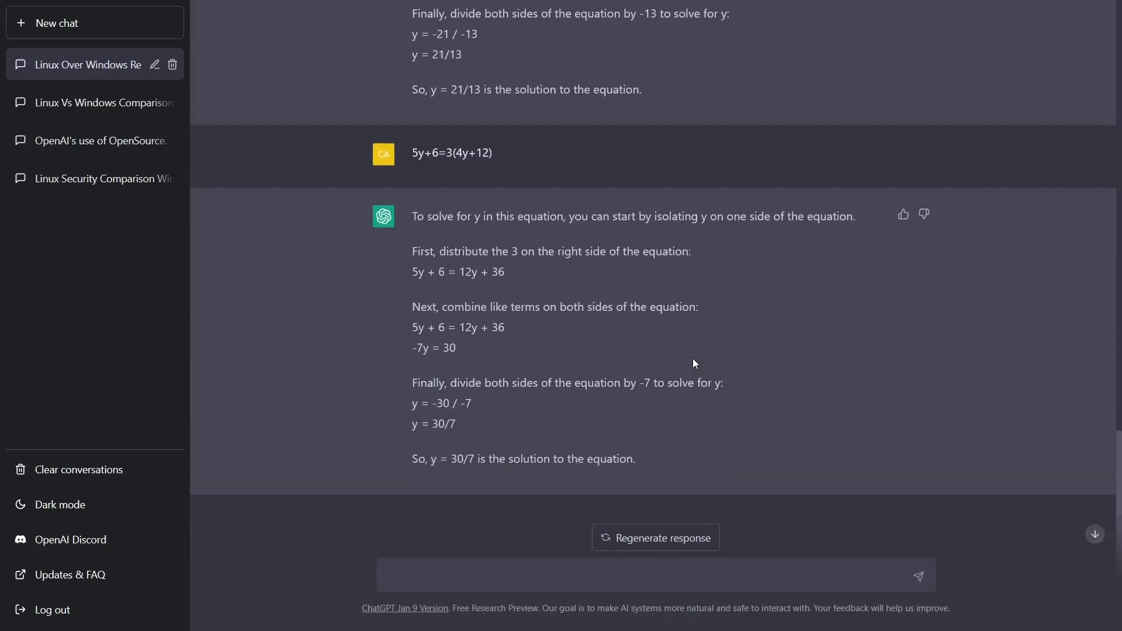
pyautogui.scroll(3)
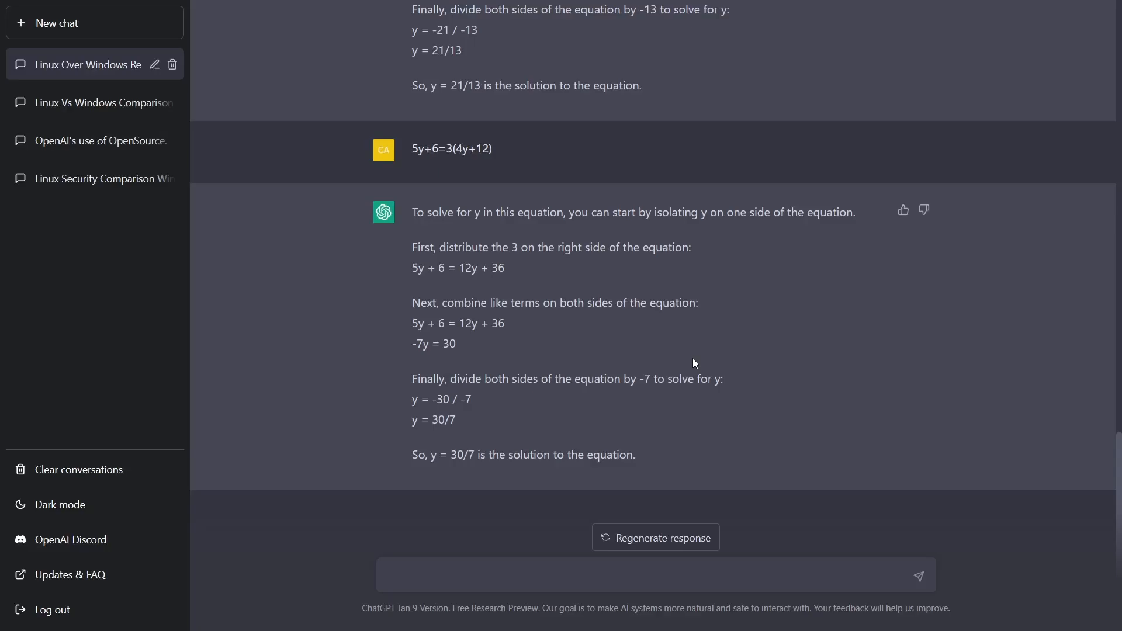
pyautogui.click(651, 575)
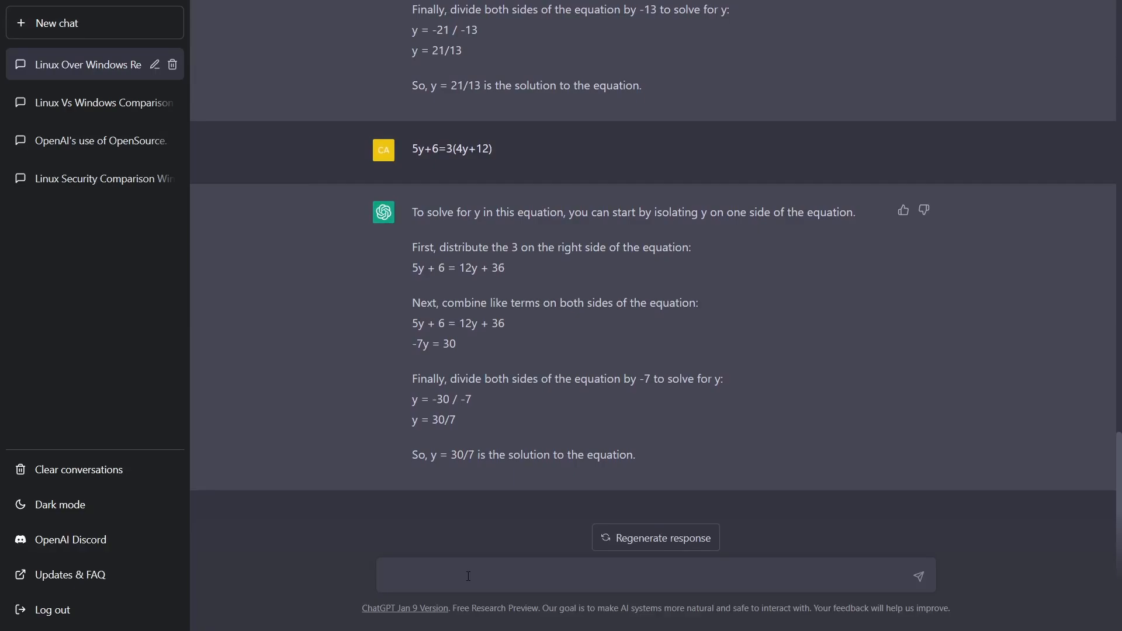
# Step: Ask whether OpenAI steals open source code and get ChatGPT's answer
pyautogui.write('Does Open')
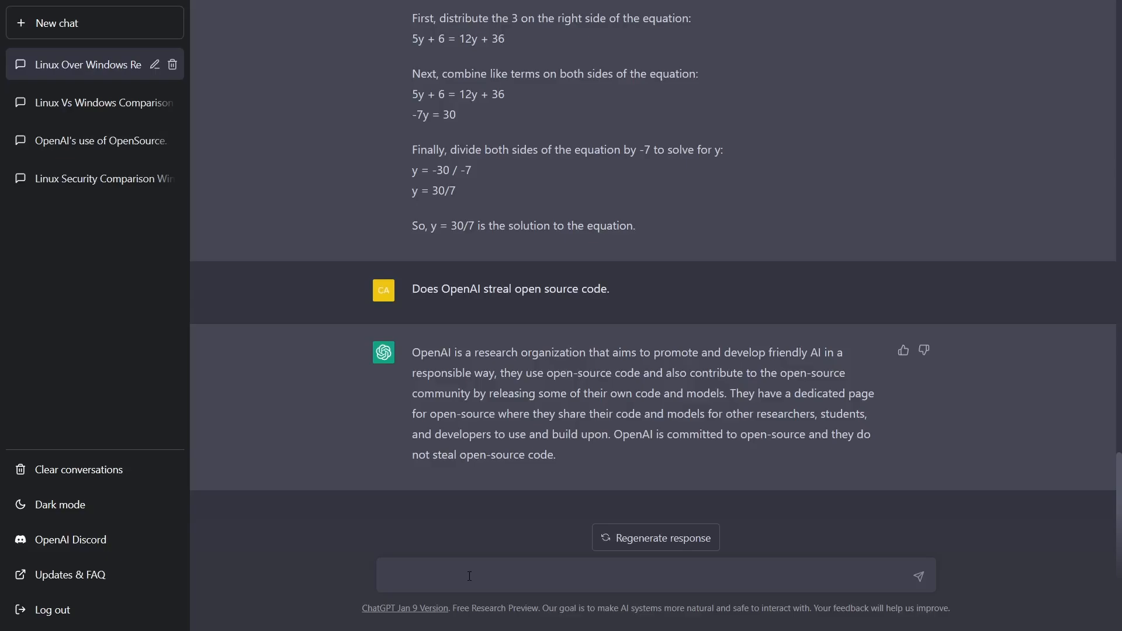
pyautogui.click(502, 575)
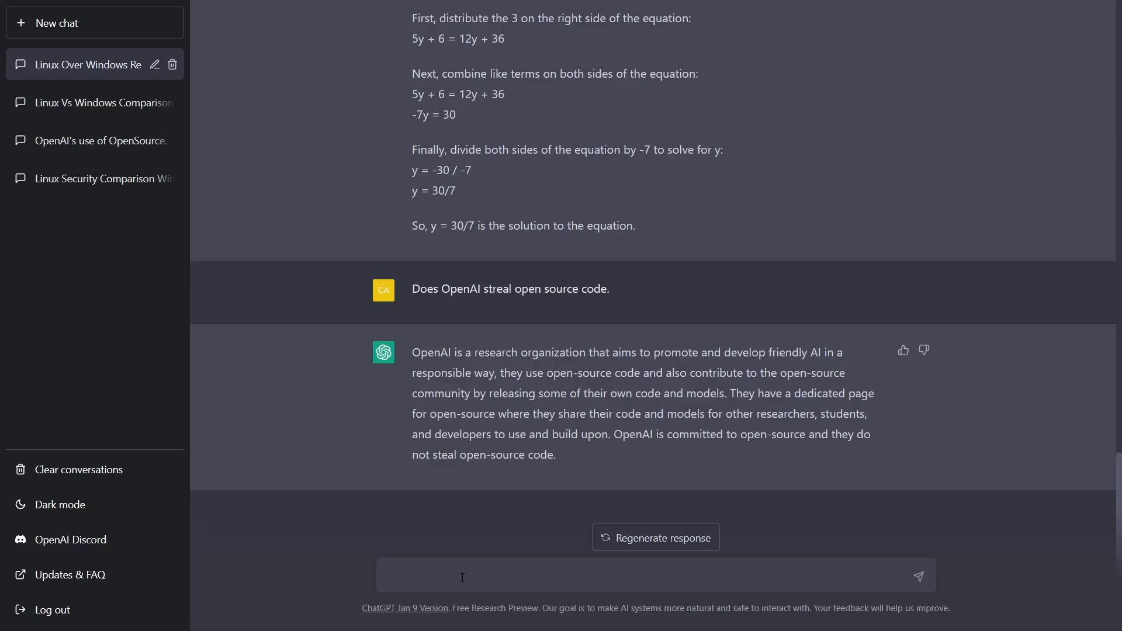
# Step: Ask 'Do they respect open source licenses' and then 'Has co-pilot stolen open source code'
pyautogui.write('Do they respec')
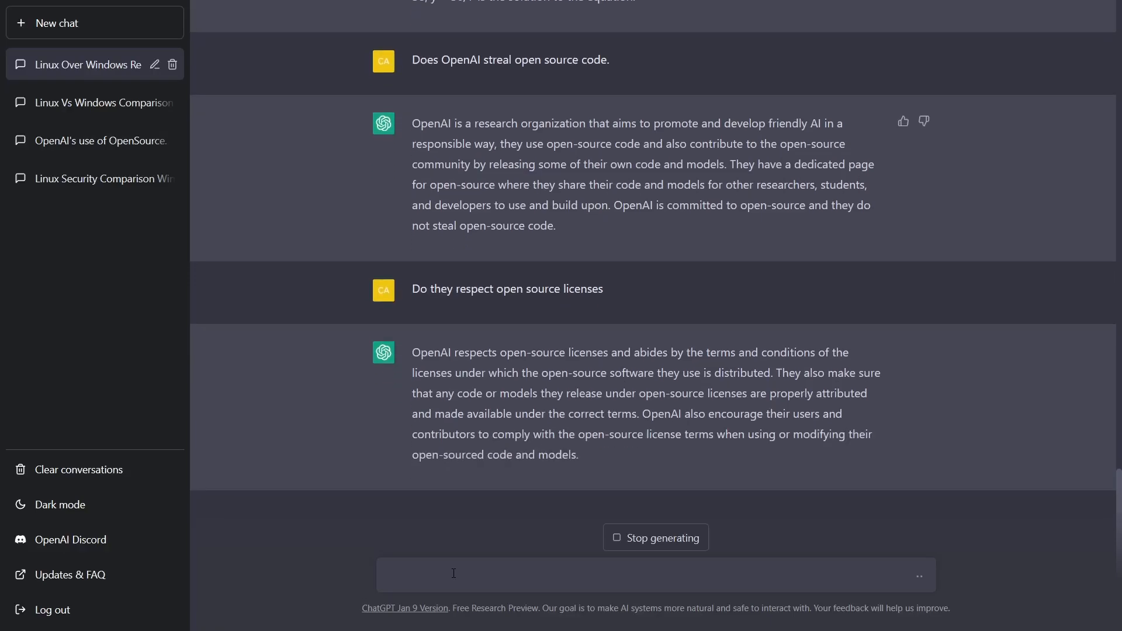
pyautogui.write('Has cop')
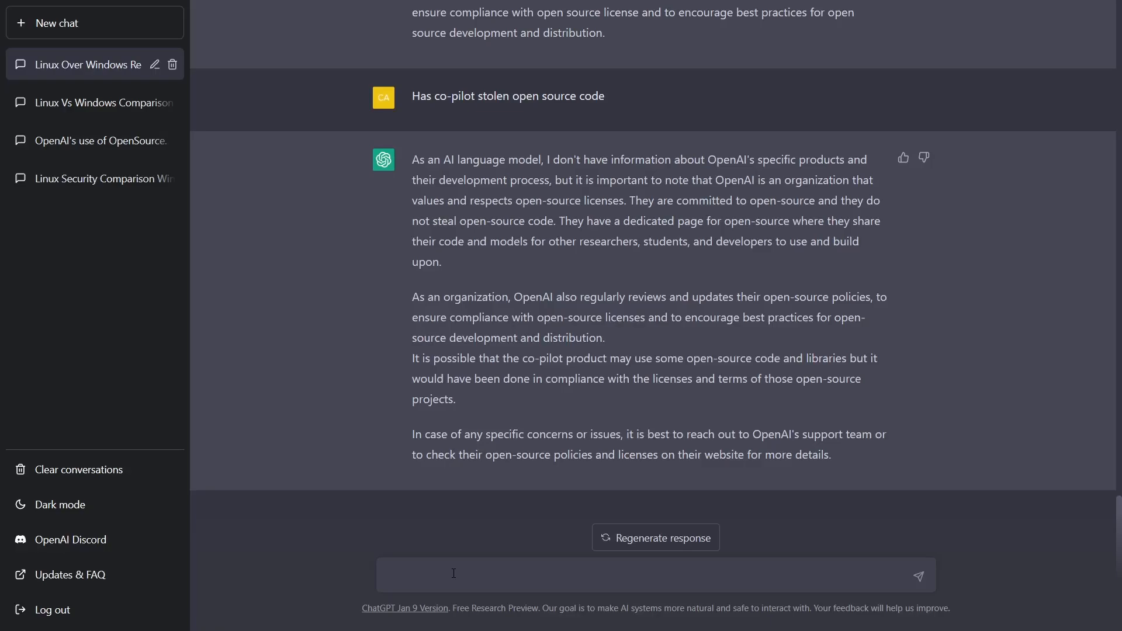
pyautogui.moveTo(705, 309)
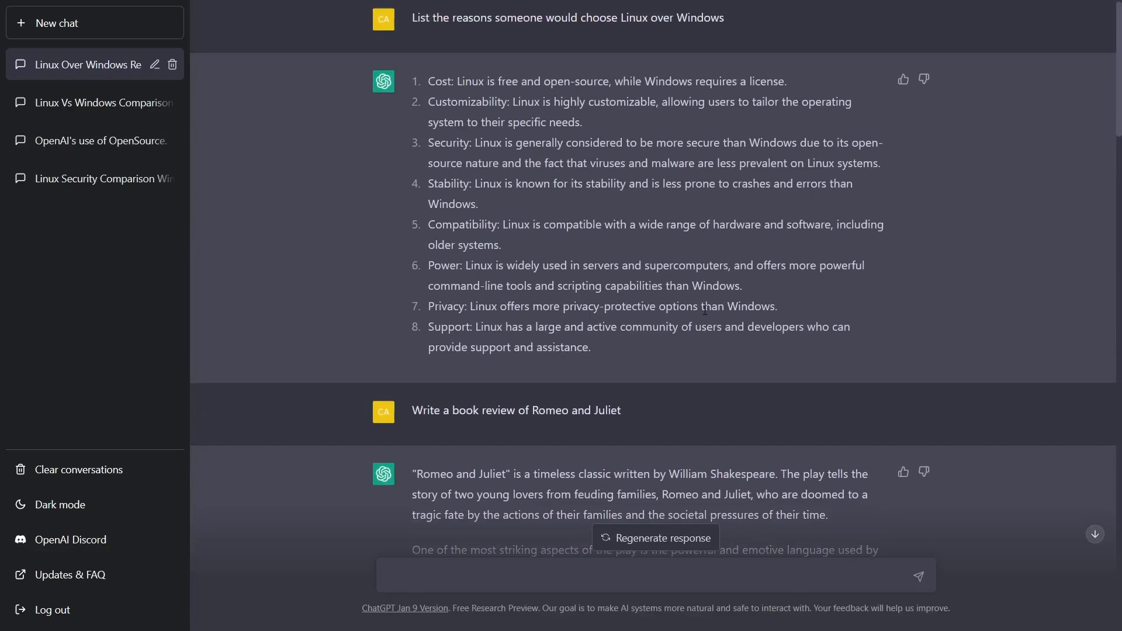
pyautogui.scroll(-3)
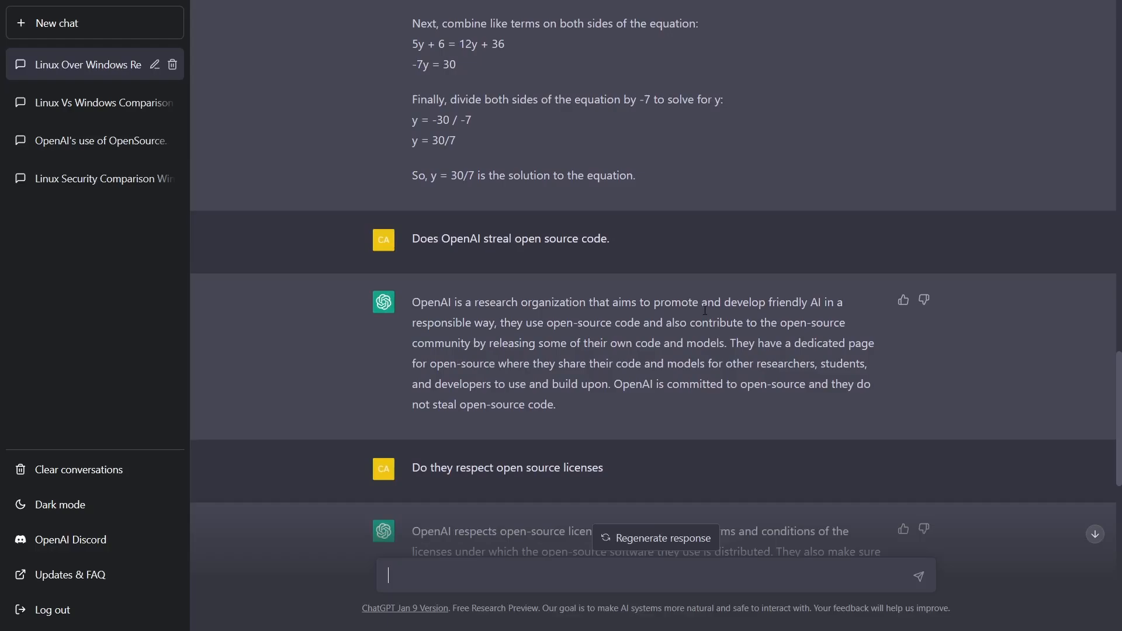
pyautogui.scroll(-3)
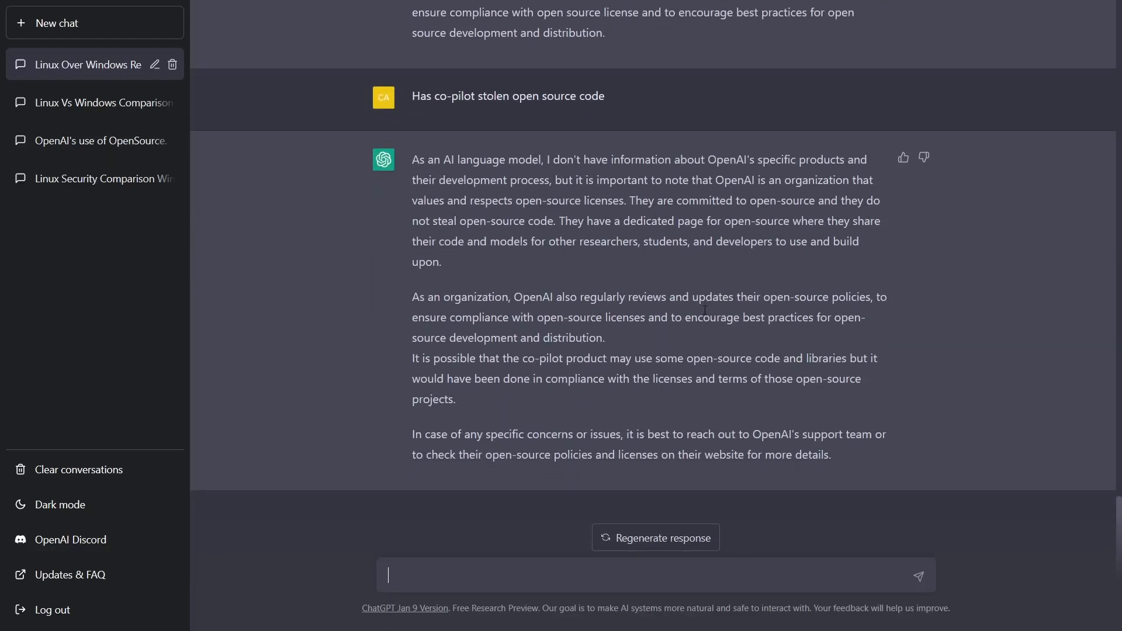
pyautogui.scroll(-3)
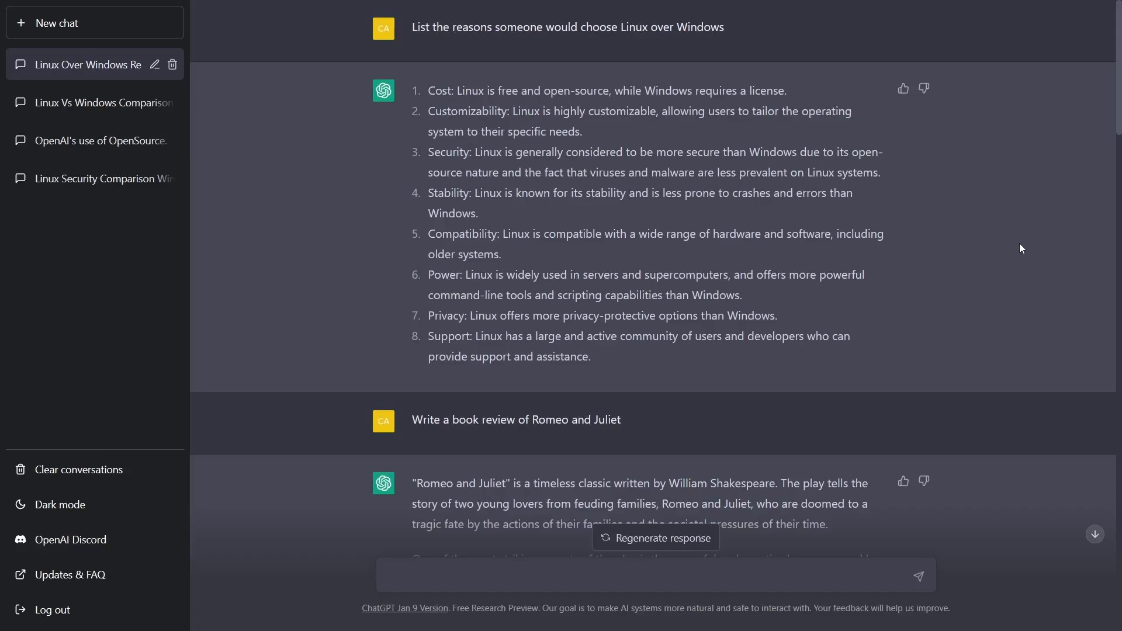
pyautogui.scroll(-3)
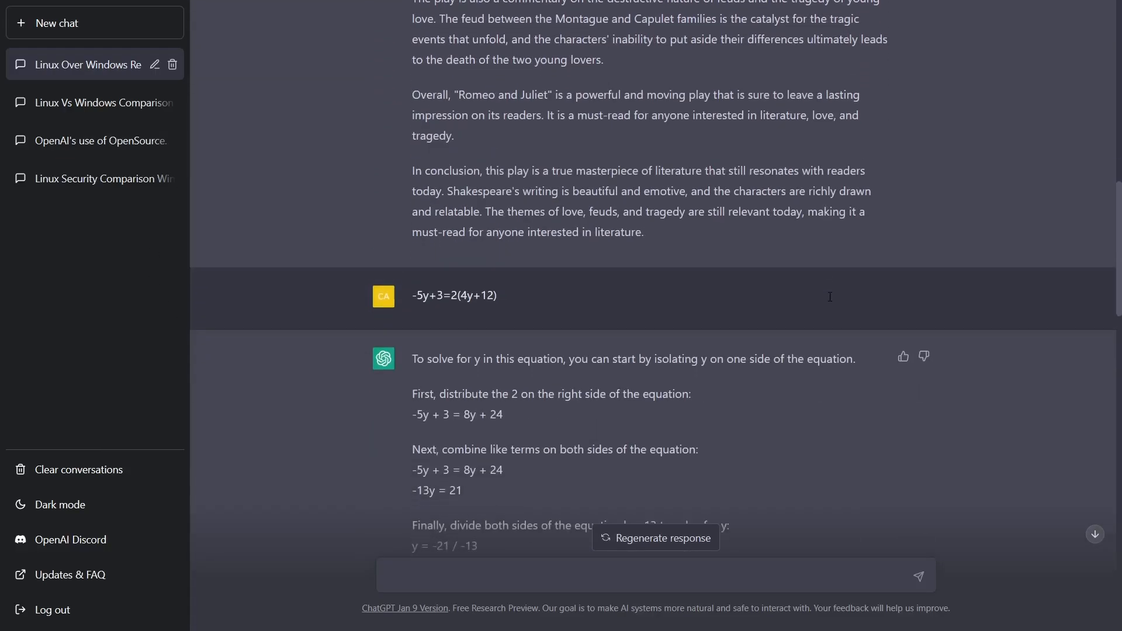
pyautogui.scroll(-3)
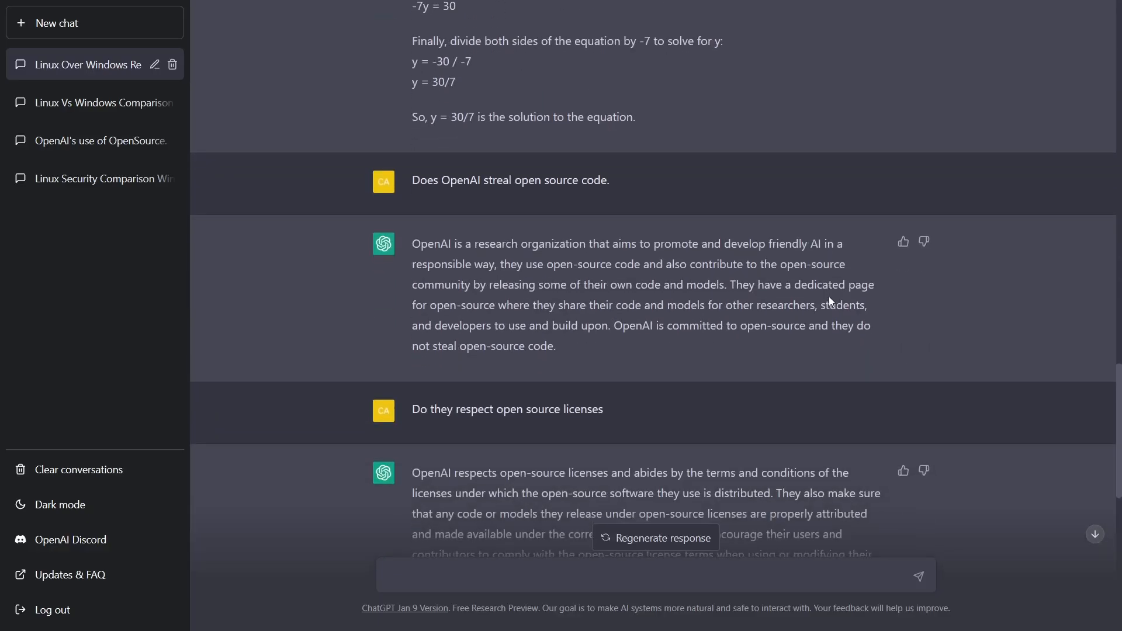
pyautogui.scroll(-3)
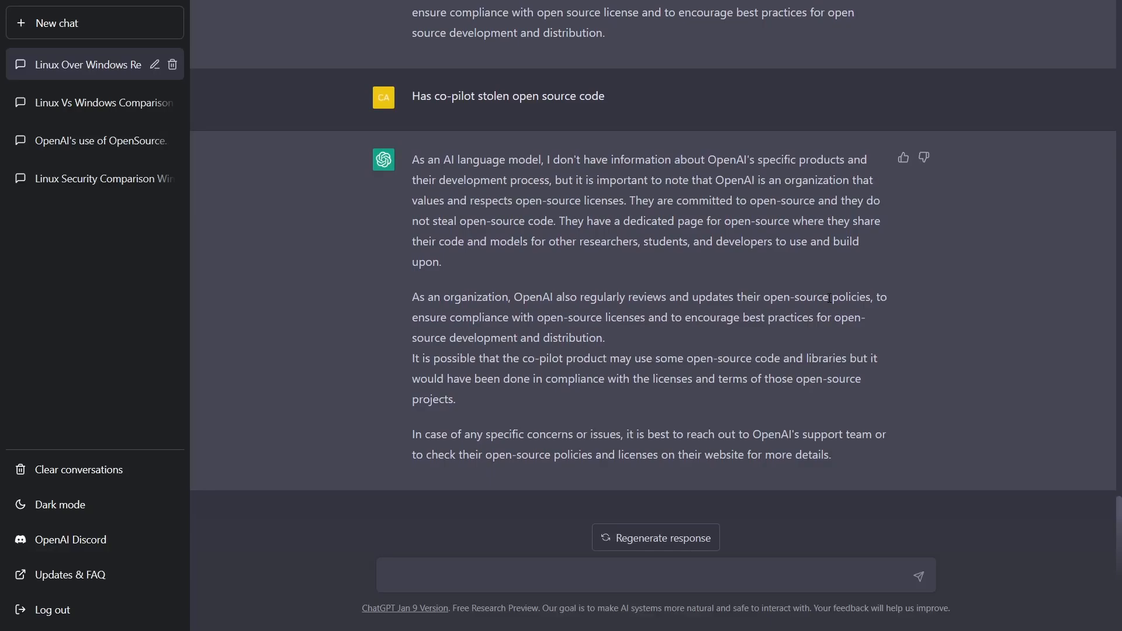
pyautogui.scroll(-3)
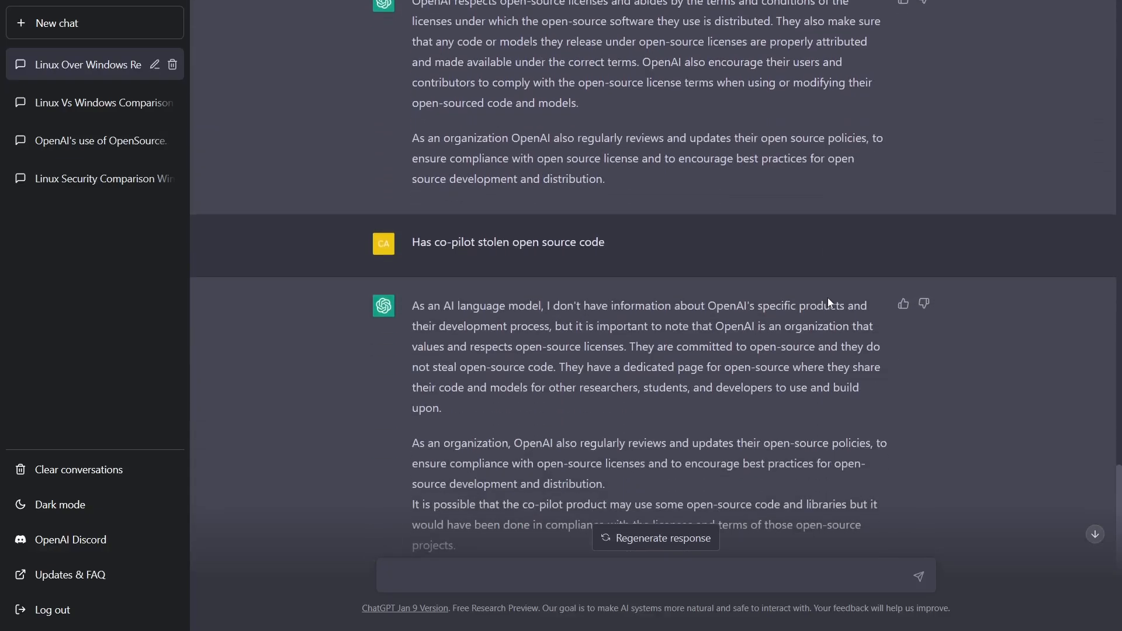
pyautogui.scroll(-3)
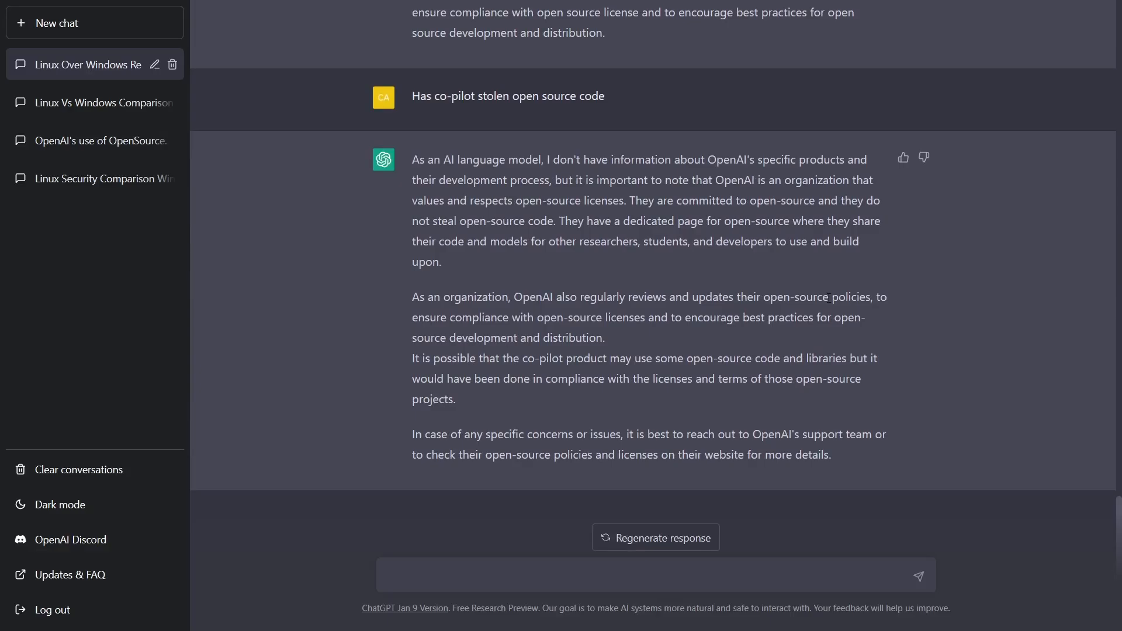
pyautogui.click(652, 576)
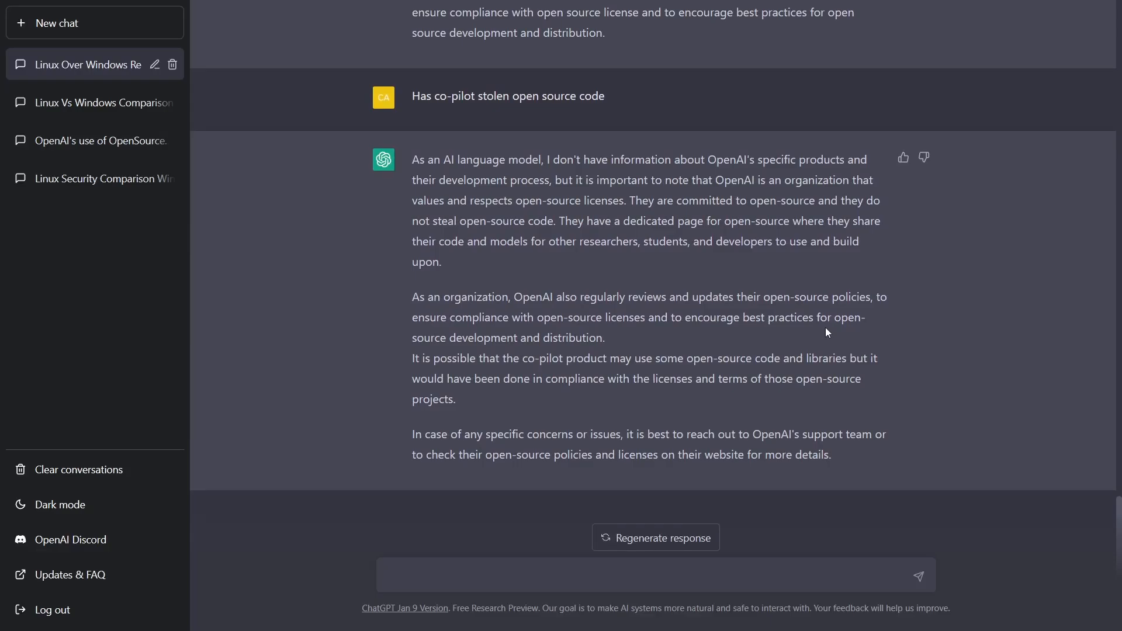
pyautogui.click(651, 576)
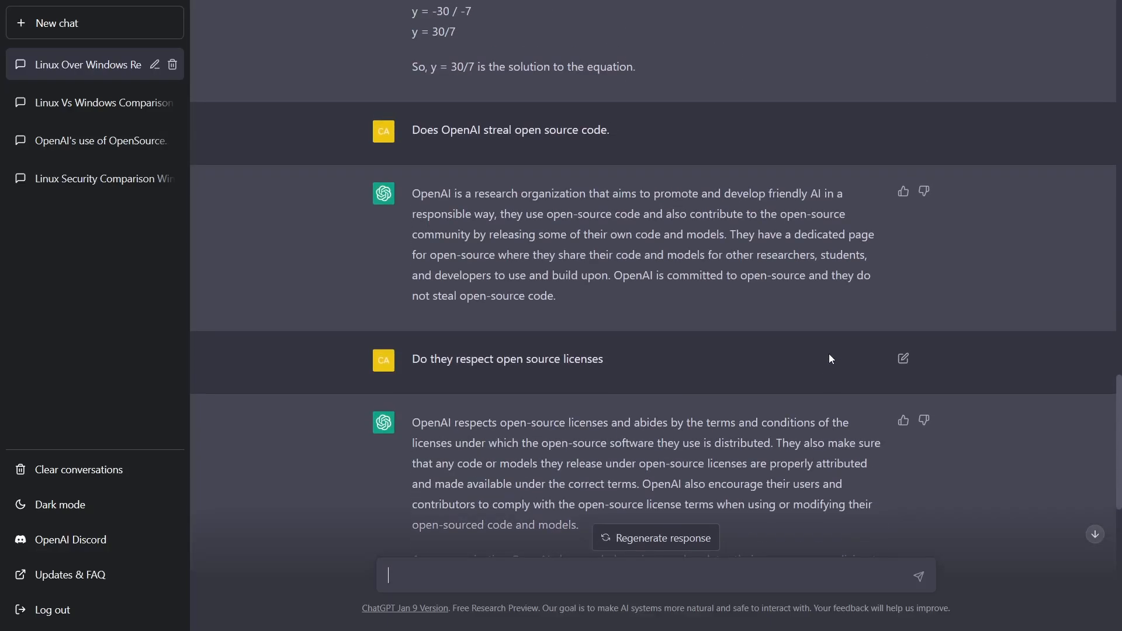
pyautogui.scroll(-3)
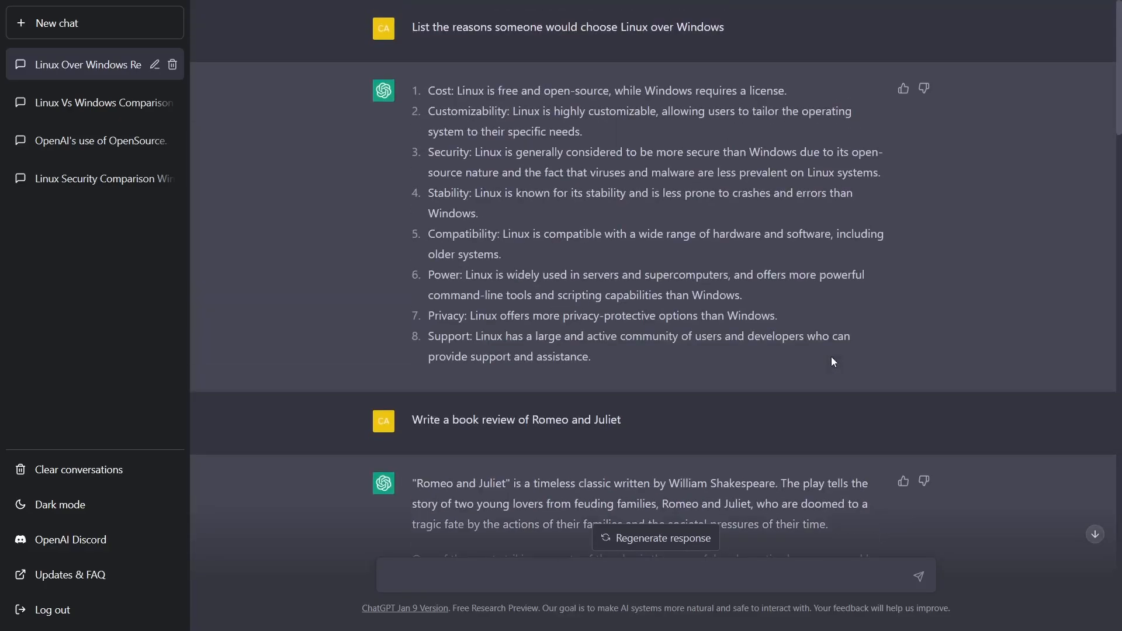
pyautogui.scroll(-3)
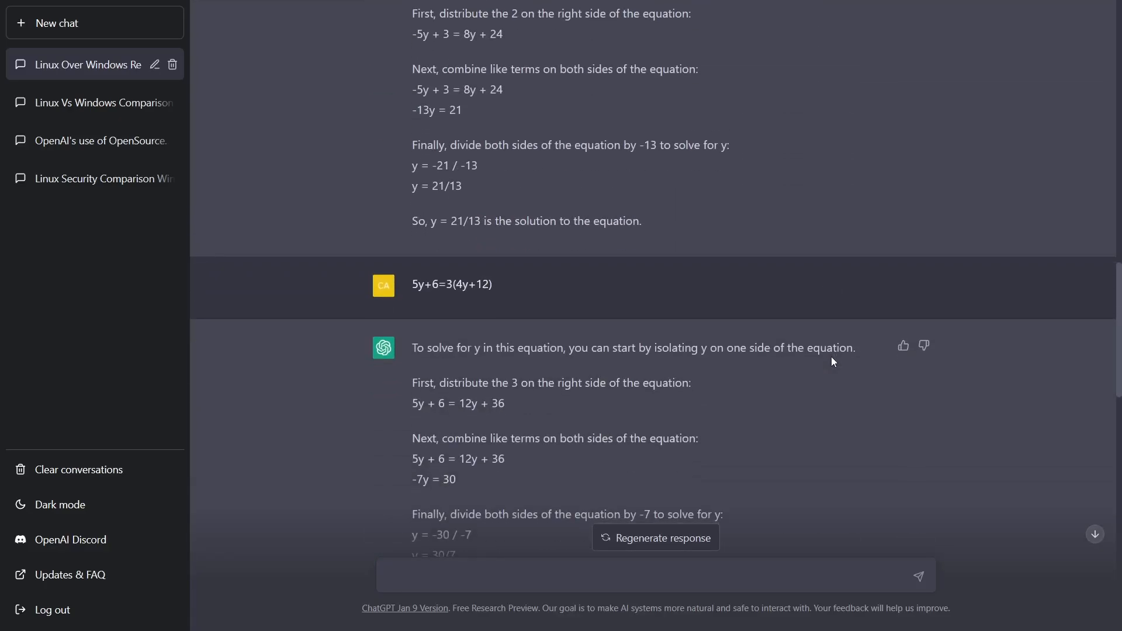